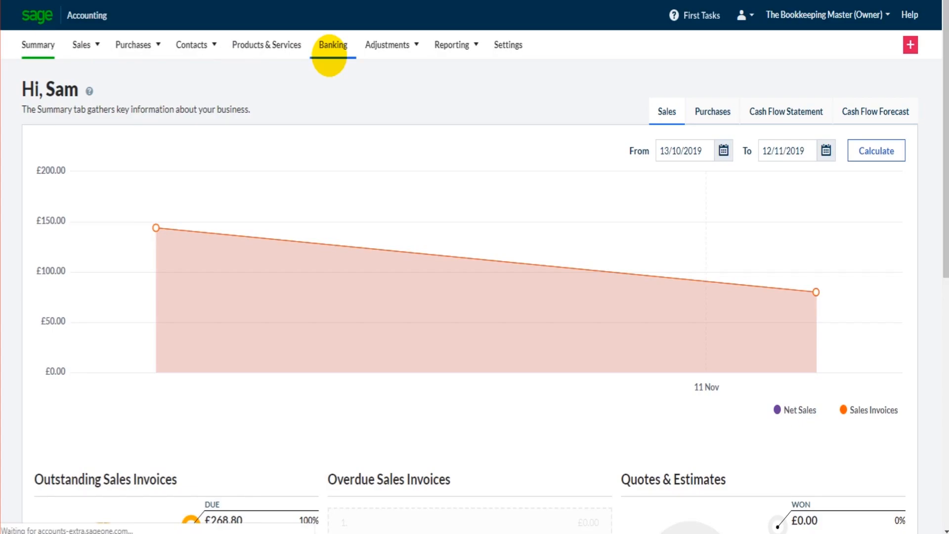
Step: Show the Banking overview and the New transaction choices
left_click(333, 45)
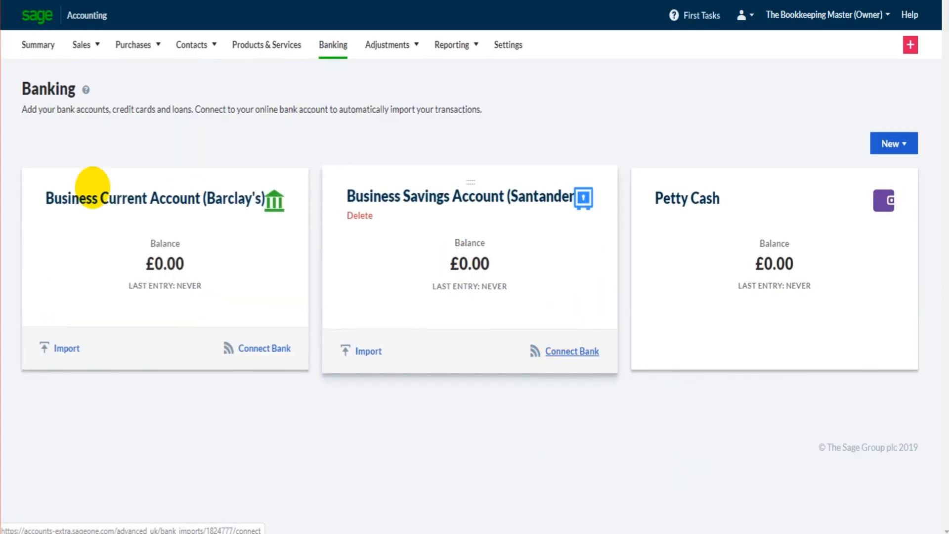
mouse_move(192, 222)
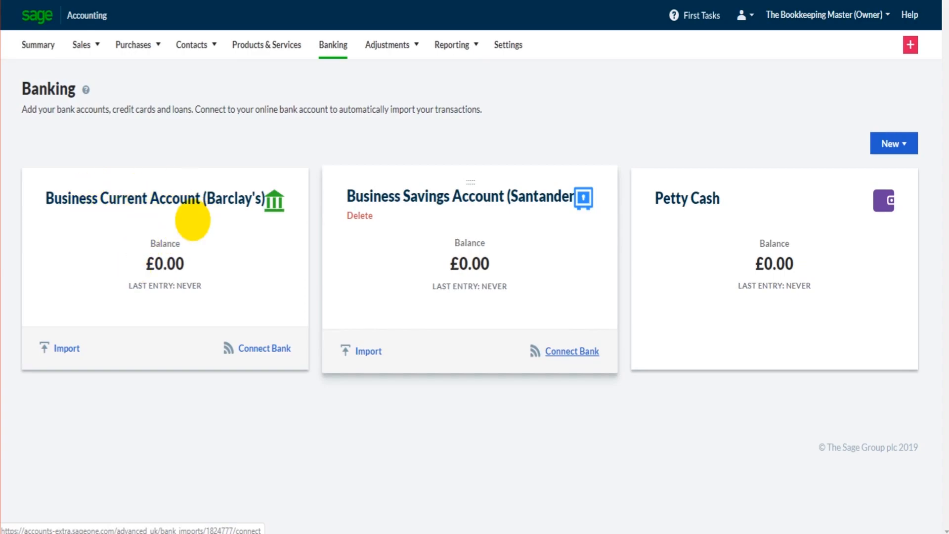
mouse_move(507, 252)
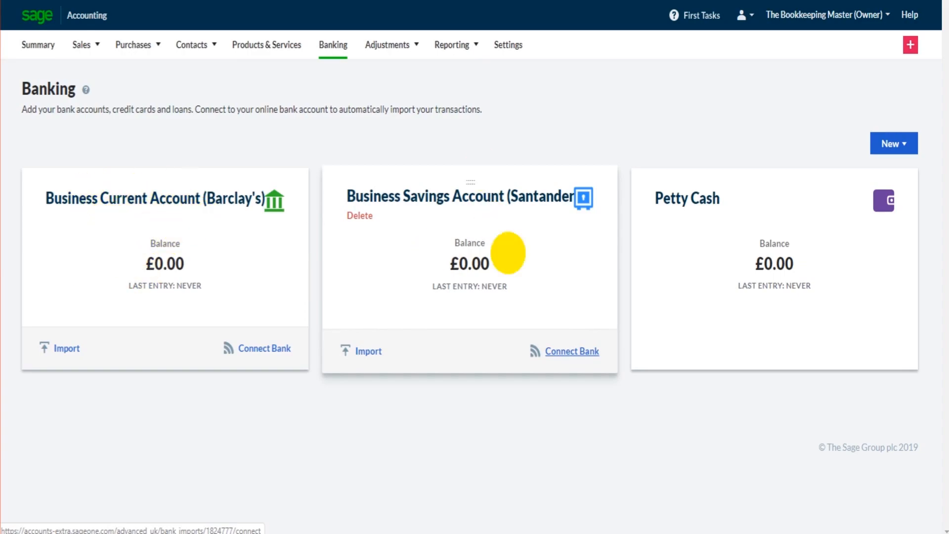
mouse_move(469, 263)
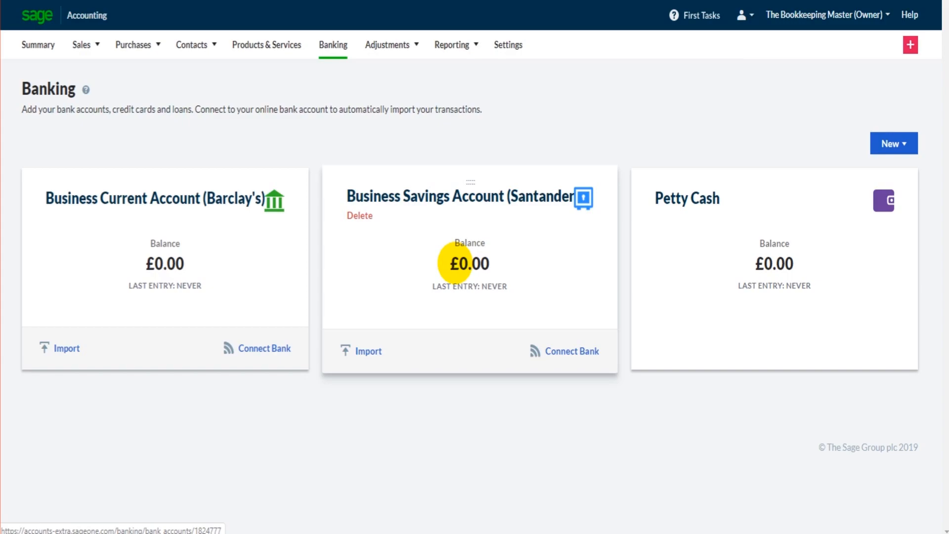
mouse_move(468, 241)
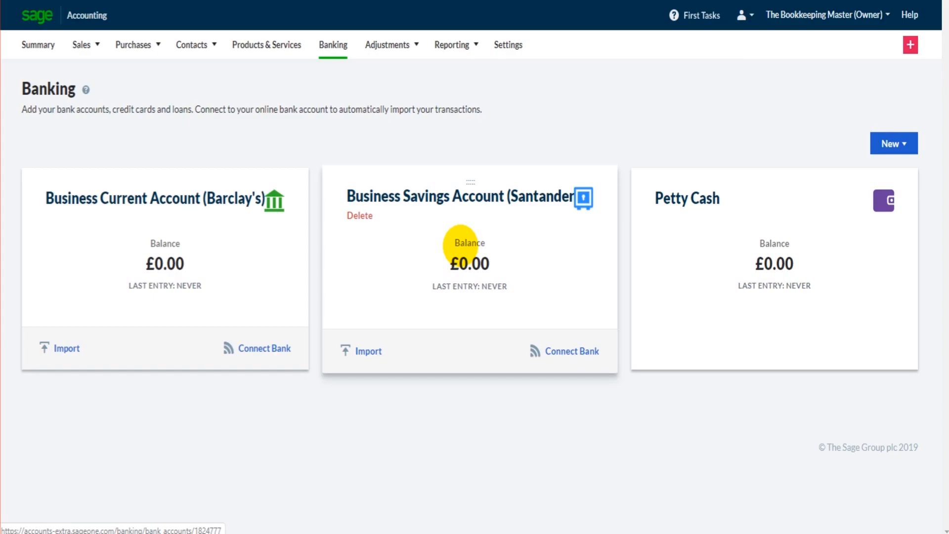
mouse_move(113, 321)
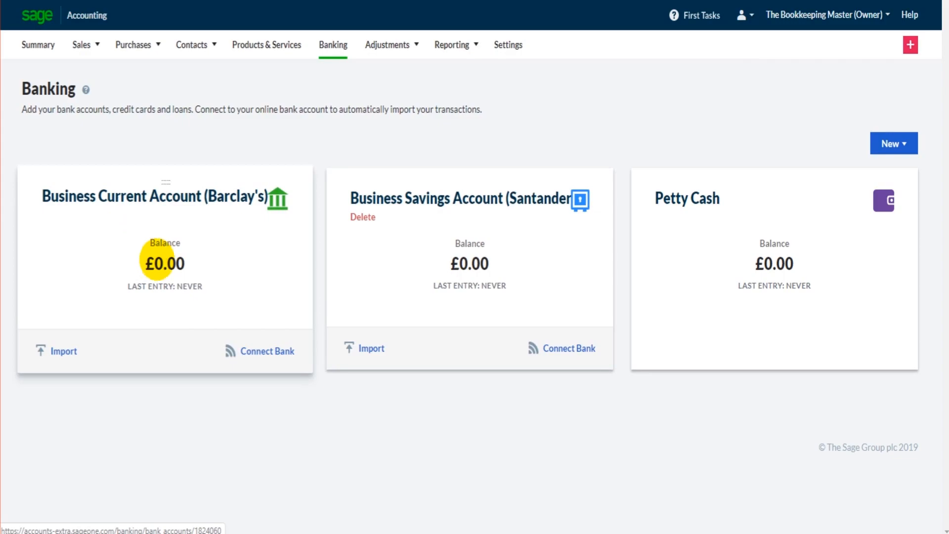
left_click(894, 144)
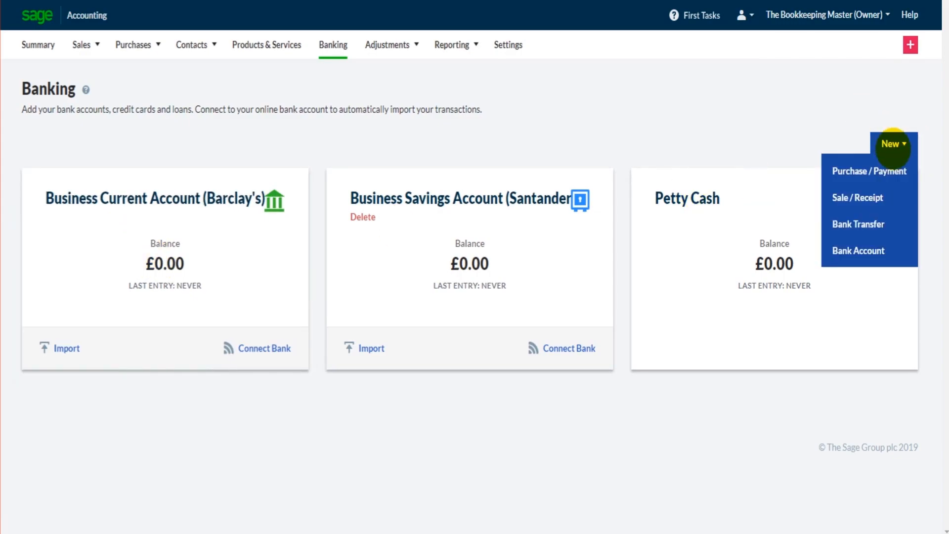
mouse_move(870, 185)
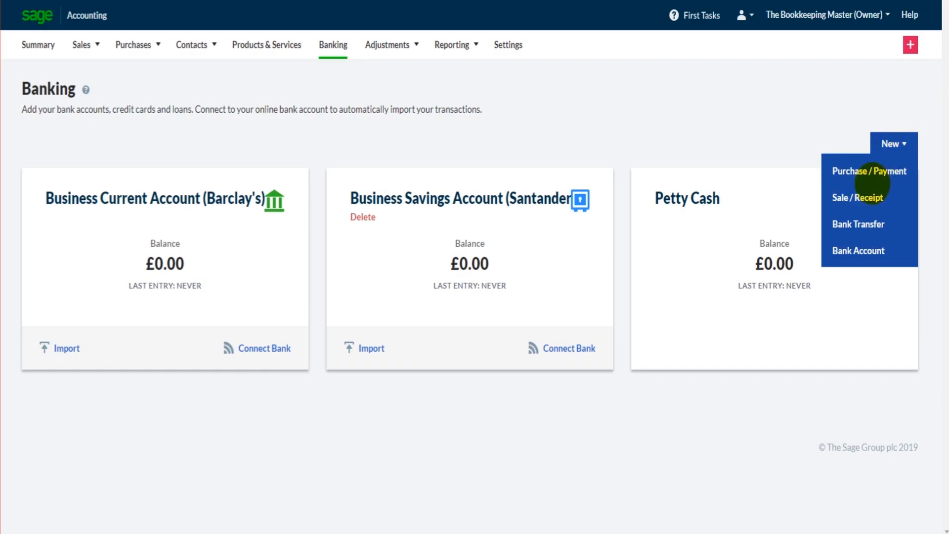
mouse_move(858, 250)
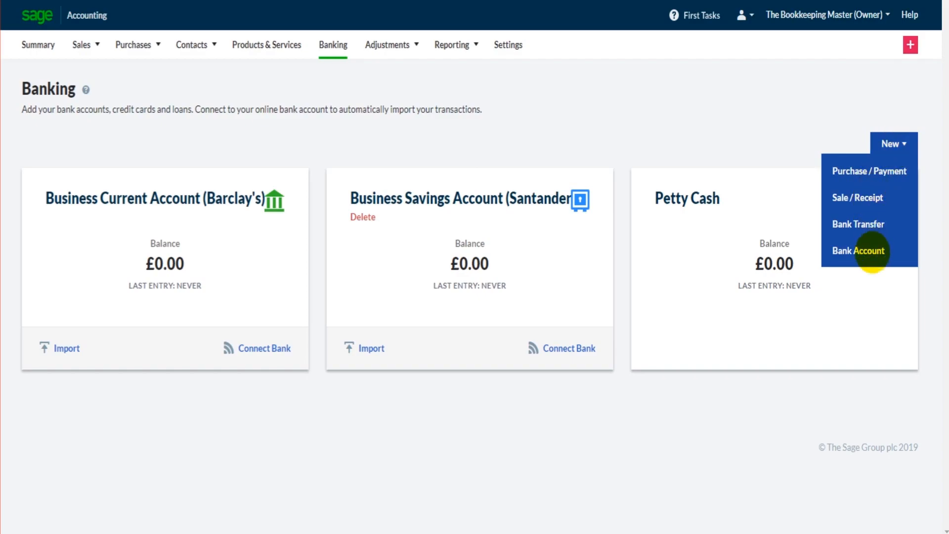
mouse_move(875, 257)
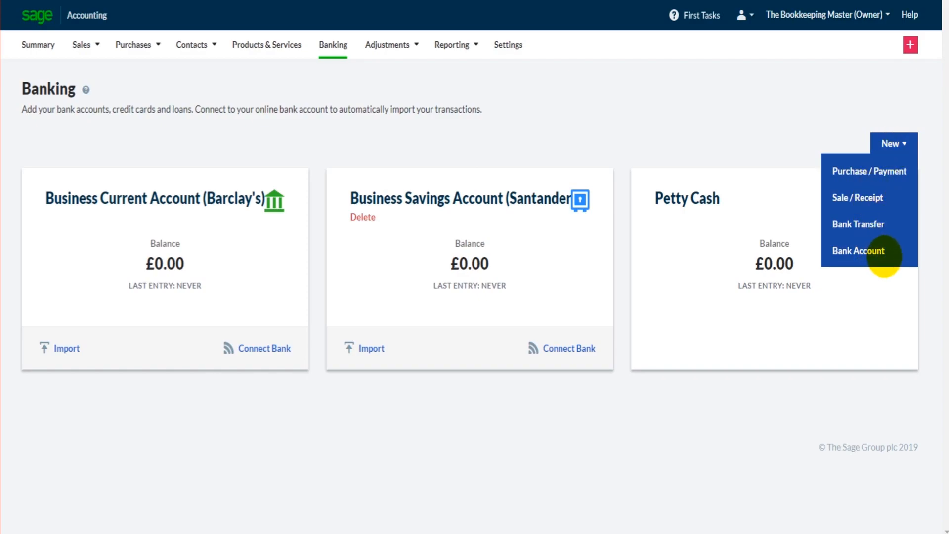
mouse_move(858, 225)
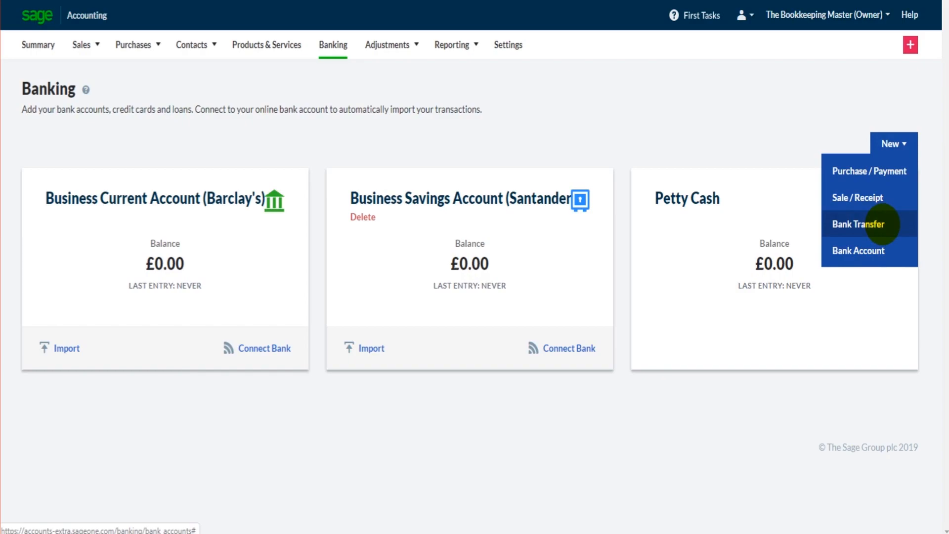
mouse_move(858, 198)
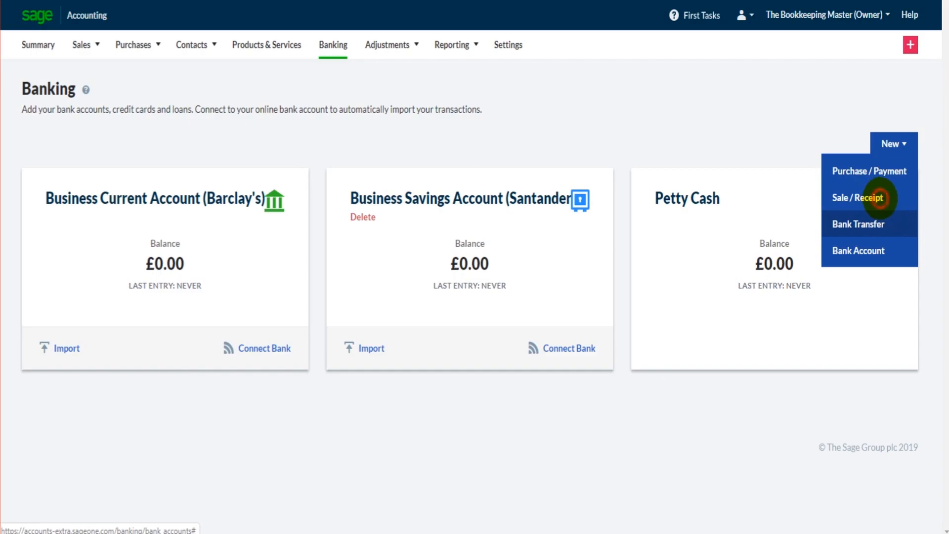
Step: Start a Sale/Receipt from 123 Supplies Ltd, Electronic into Barclay's, amount received 48
left_click(858, 197)
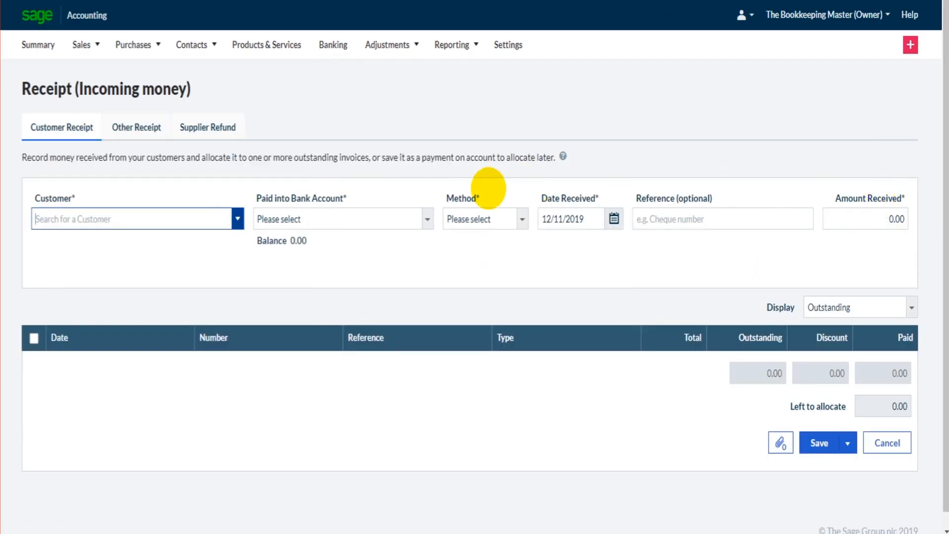
mouse_move(218, 203)
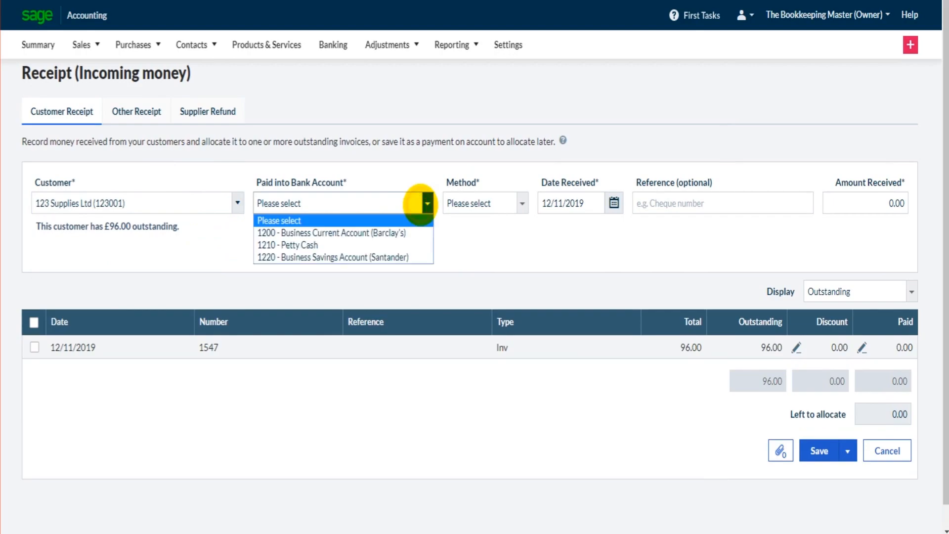
mouse_move(390, 233)
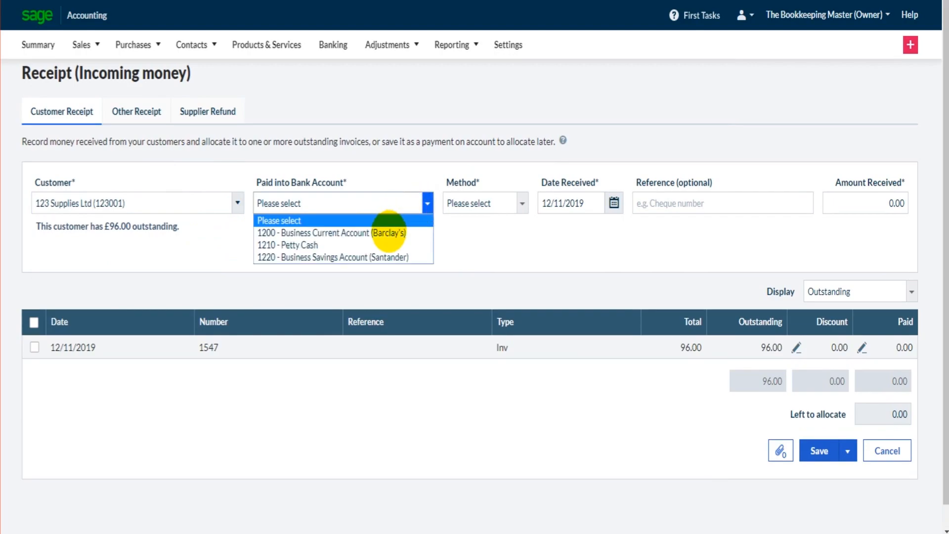
mouse_move(374, 248)
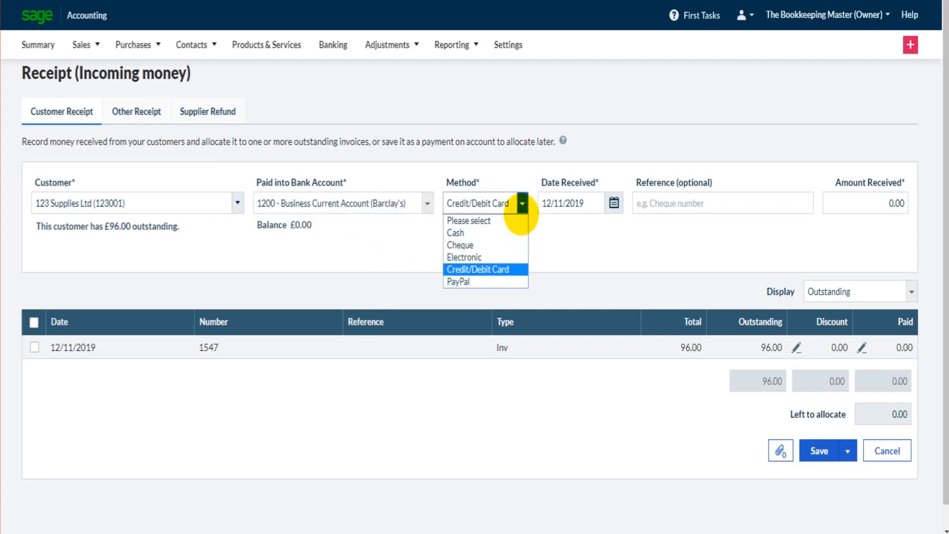
mouse_move(479, 257)
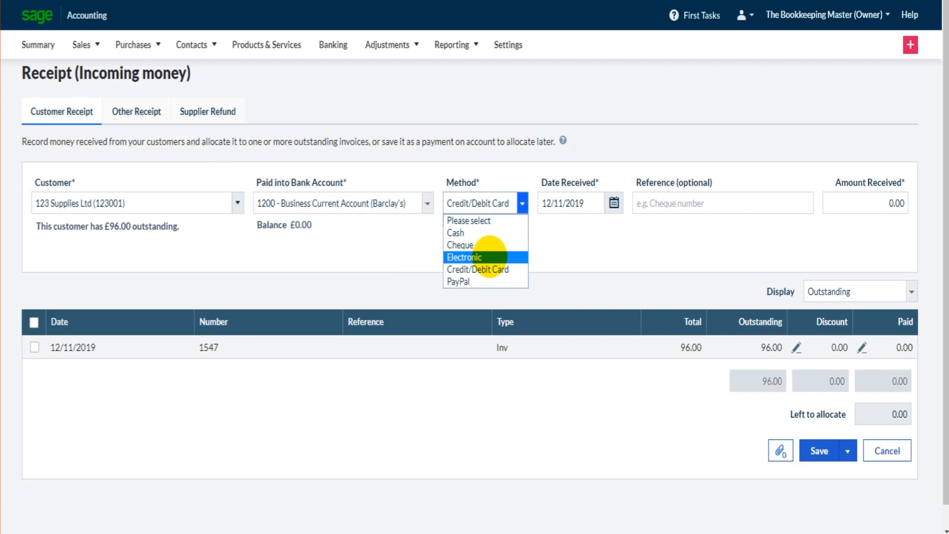
left_click(464, 257)
type("4")
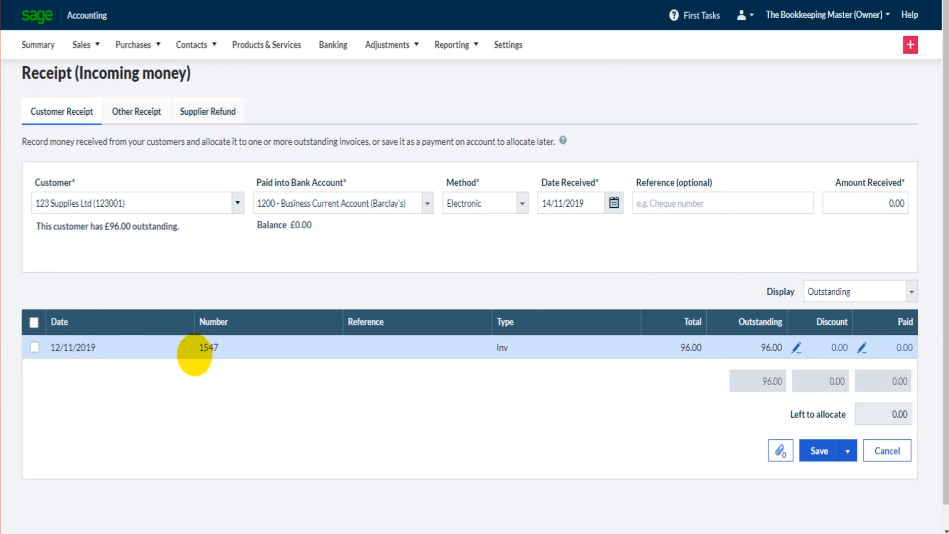
mouse_move(751, 351)
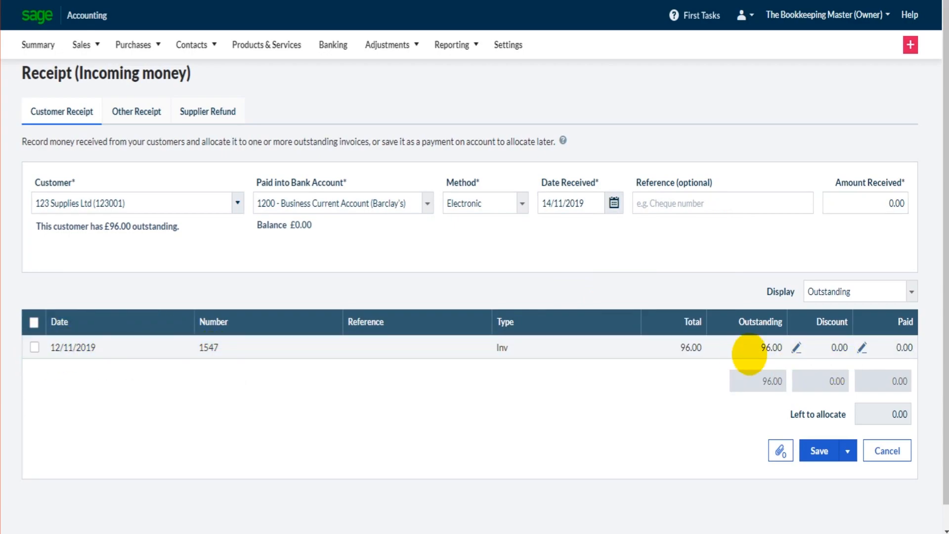
mouse_move(26, 379)
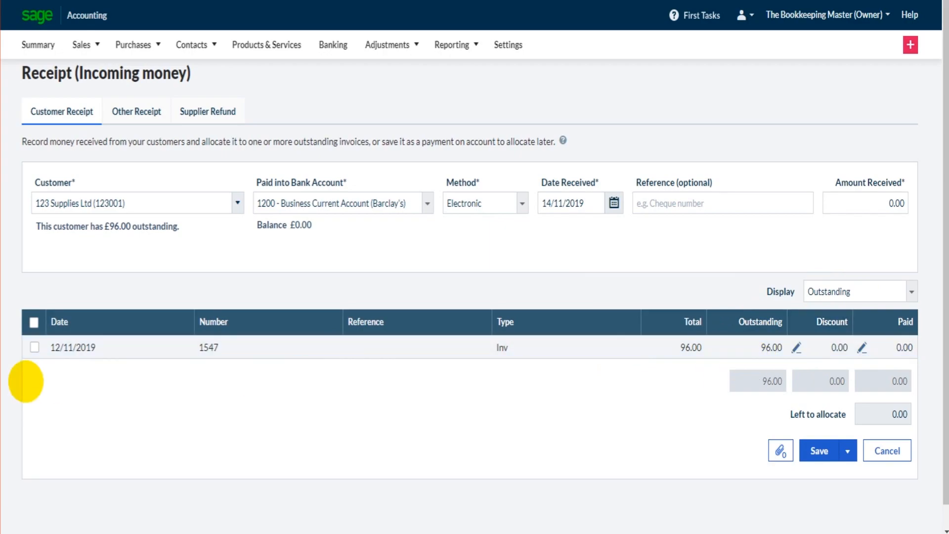
left_click(34, 347)
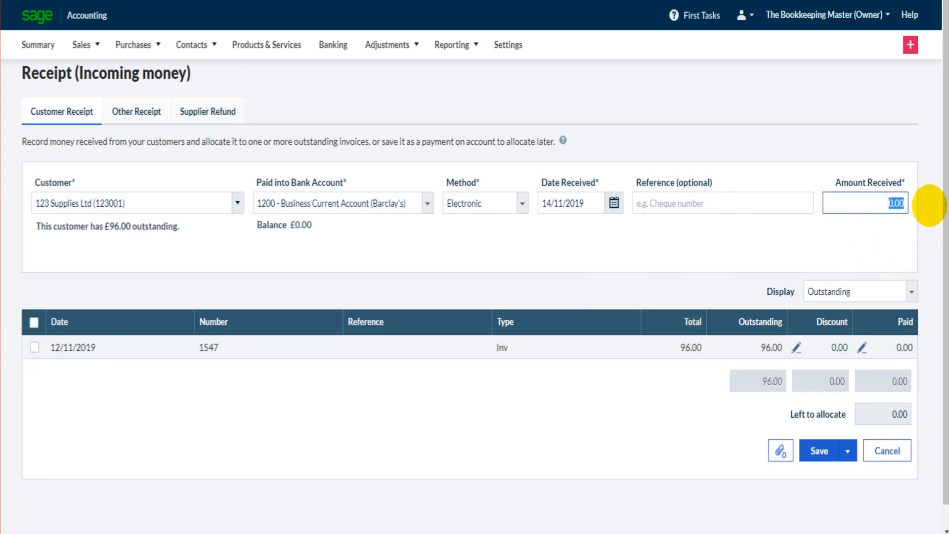
type("48")
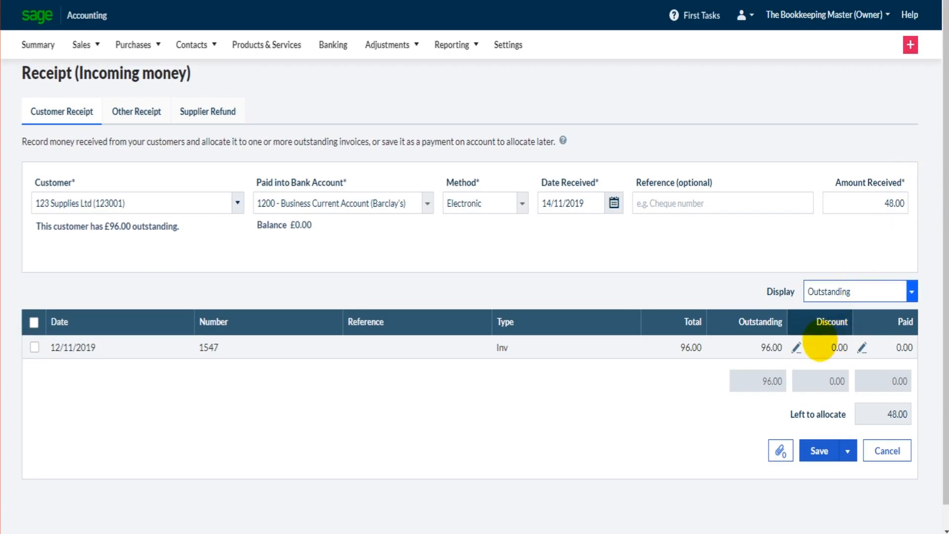
Step: Part-pay invoice 1547 with 48.00, leaving nothing left to allocate
left_click(862, 347)
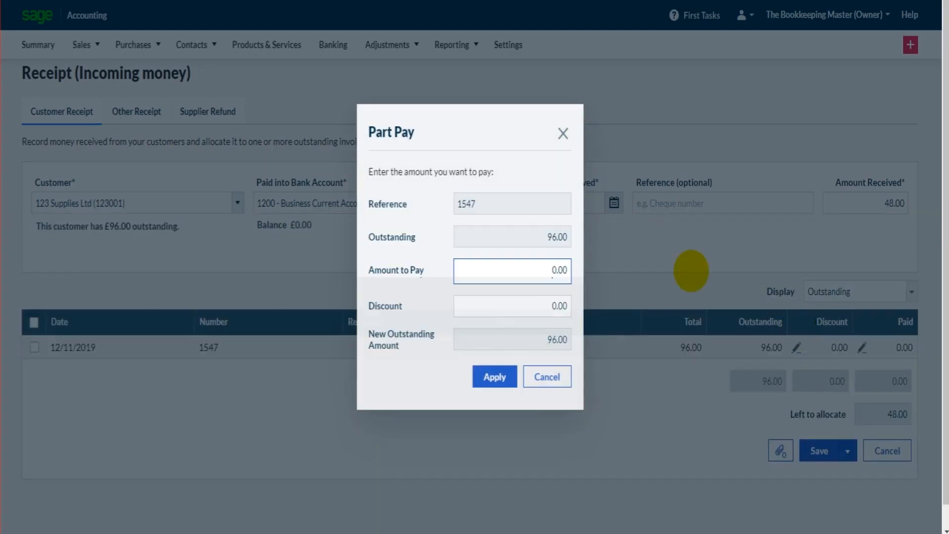
left_click(511, 270)
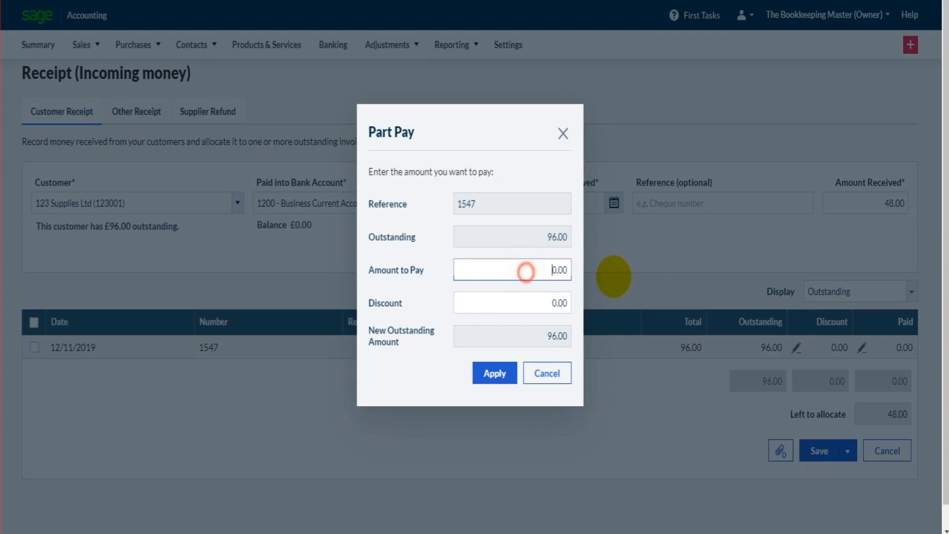
type("48")
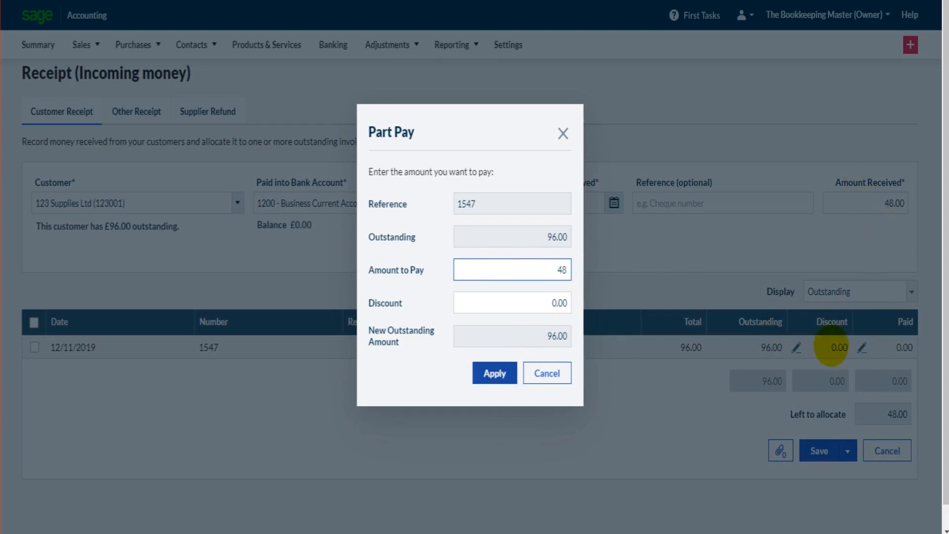
left_click(494, 372)
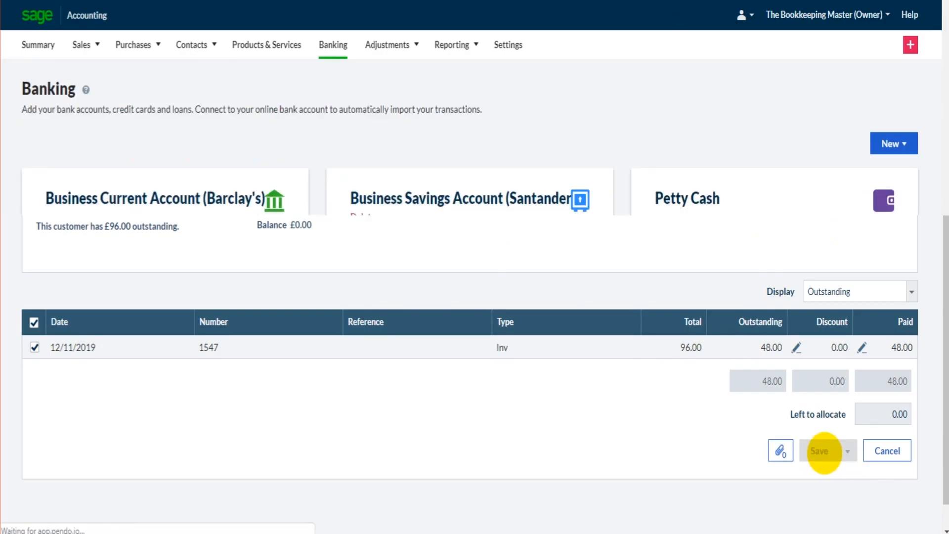
Step: Save the £48.00 receipt so Barclay's shows £48.00, then show New choices
left_click(818, 451)
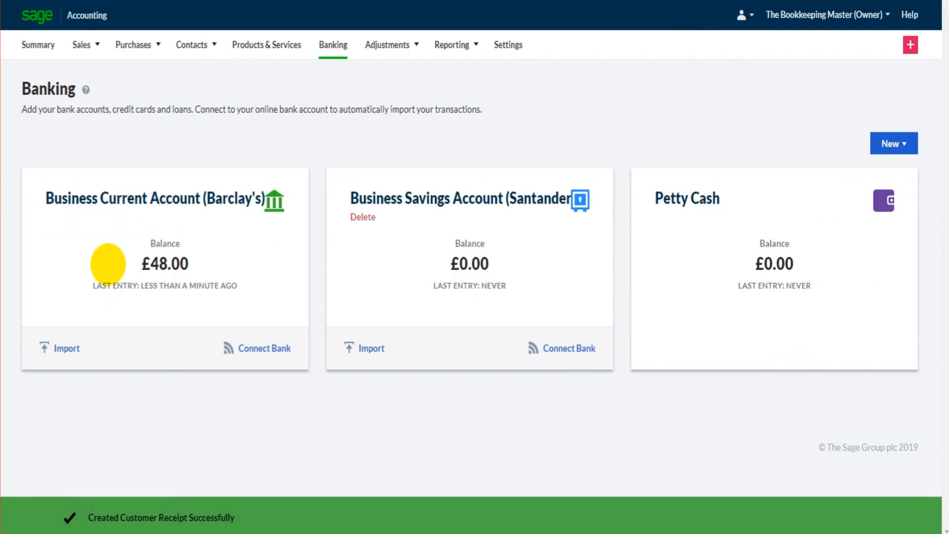
mouse_move(194, 245)
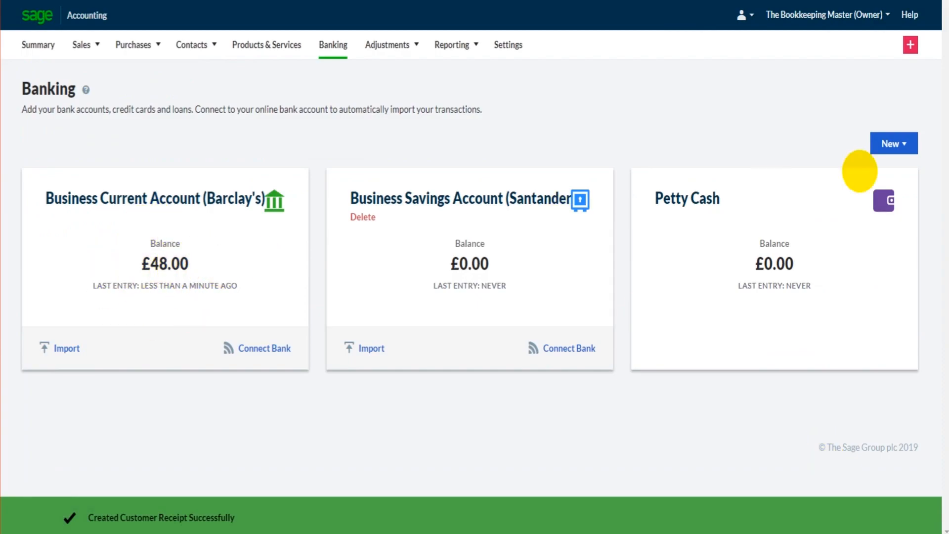
left_click(894, 144)
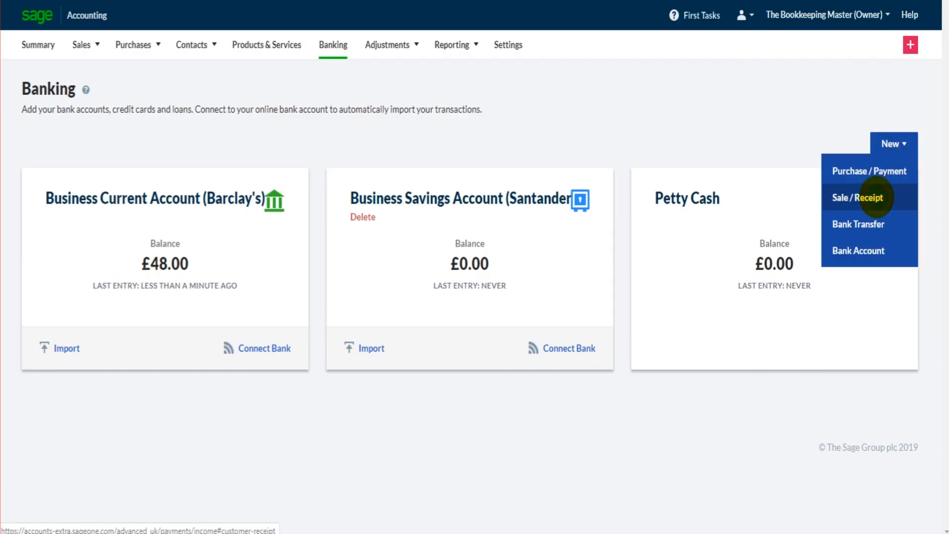
Step: Save a £172.80 card receipt from Qwert Ltd into Barclay's paying invoice 1548 in full
left_click(858, 197)
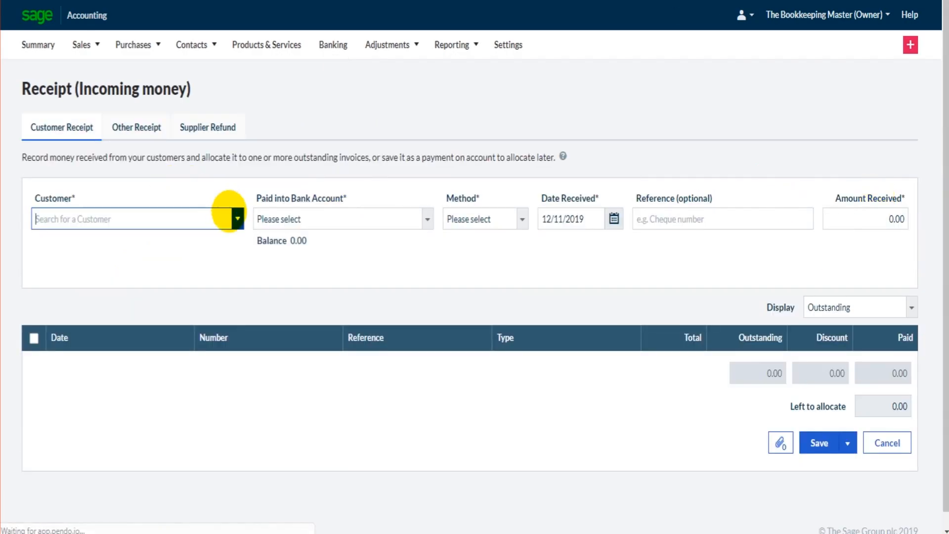
left_click(237, 218)
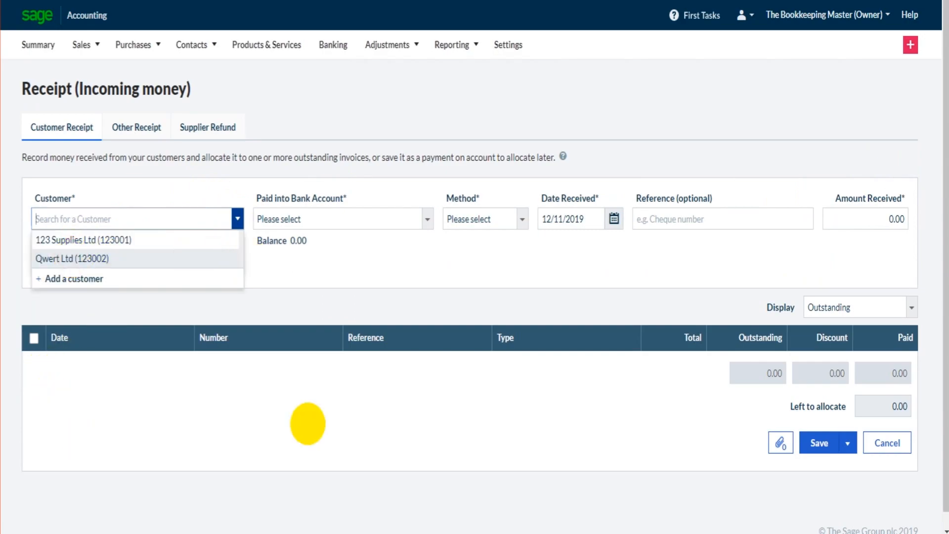
left_click(72, 258)
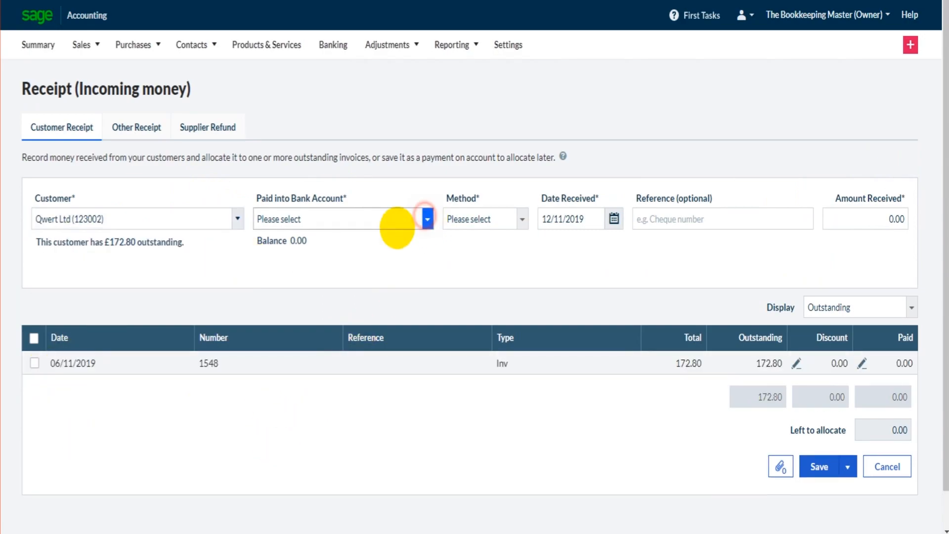
left_click(425, 218)
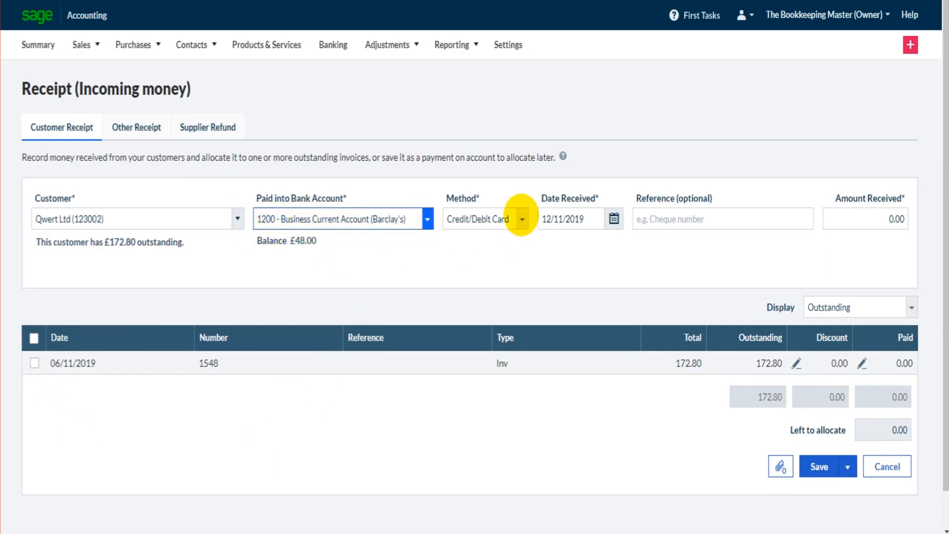
mouse_move(511, 279)
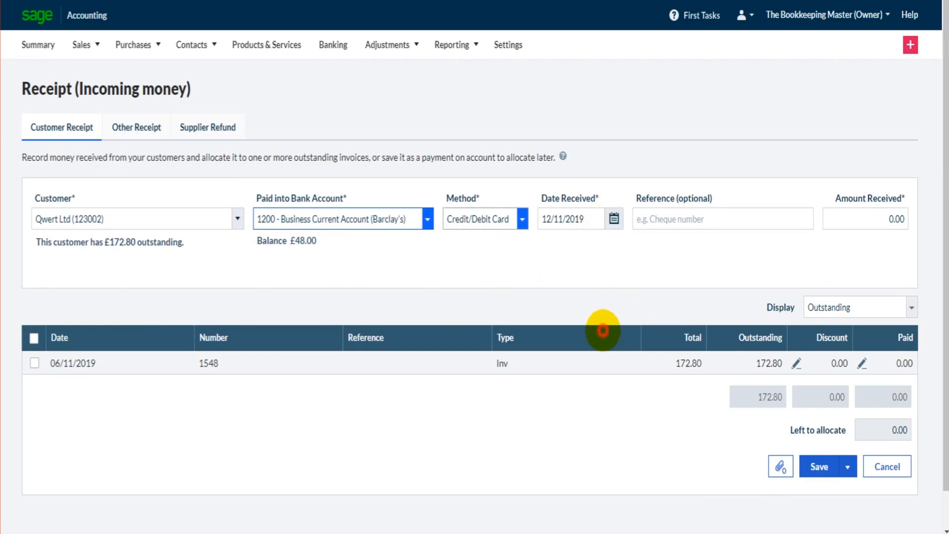
mouse_move(862, 219)
type("06")
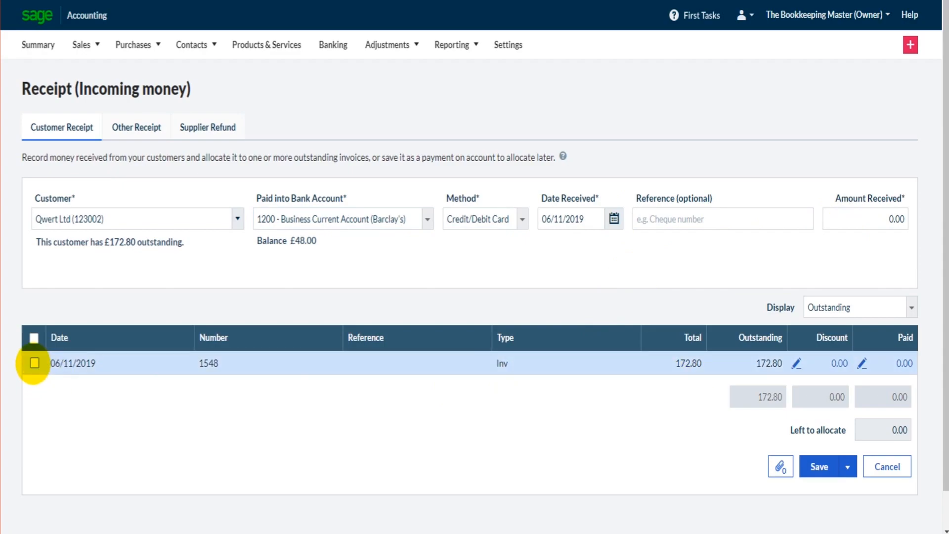
left_click(34, 363)
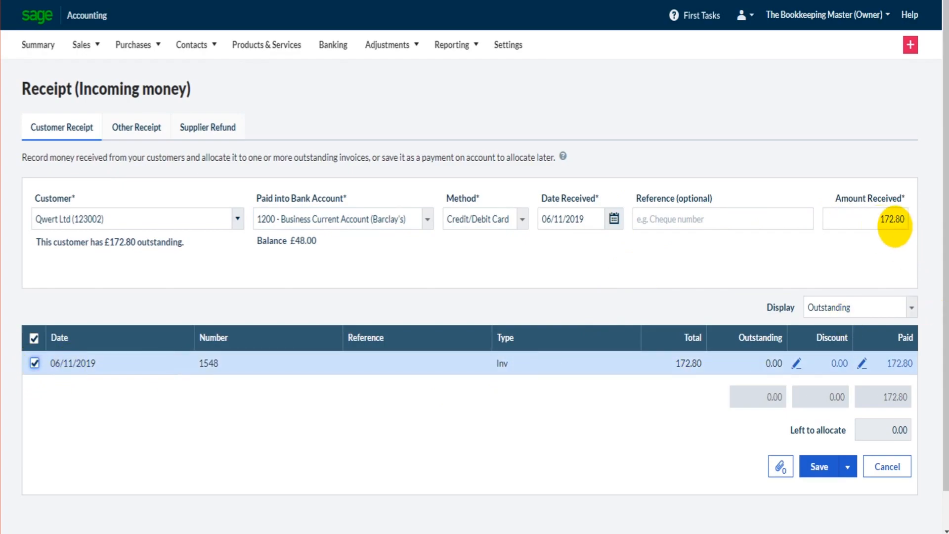
mouse_move(818, 466)
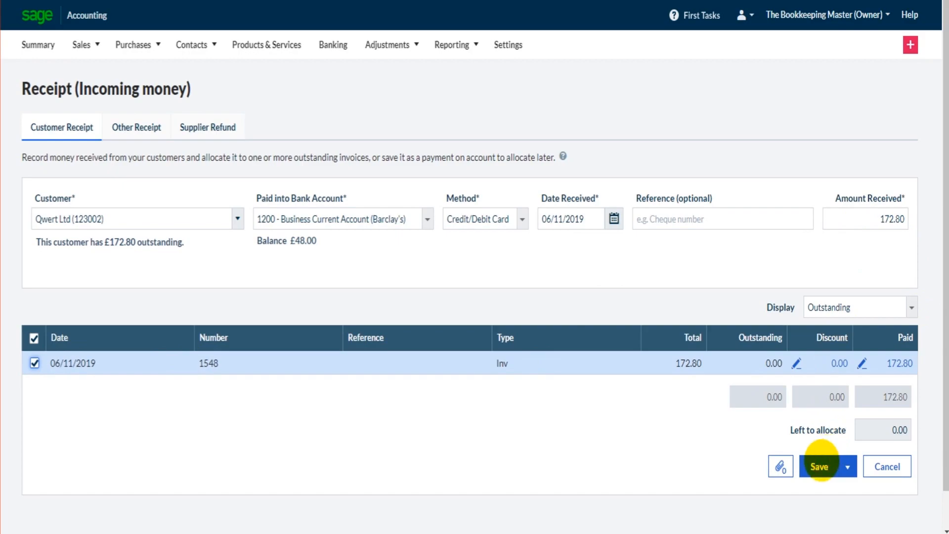
left_click(819, 466)
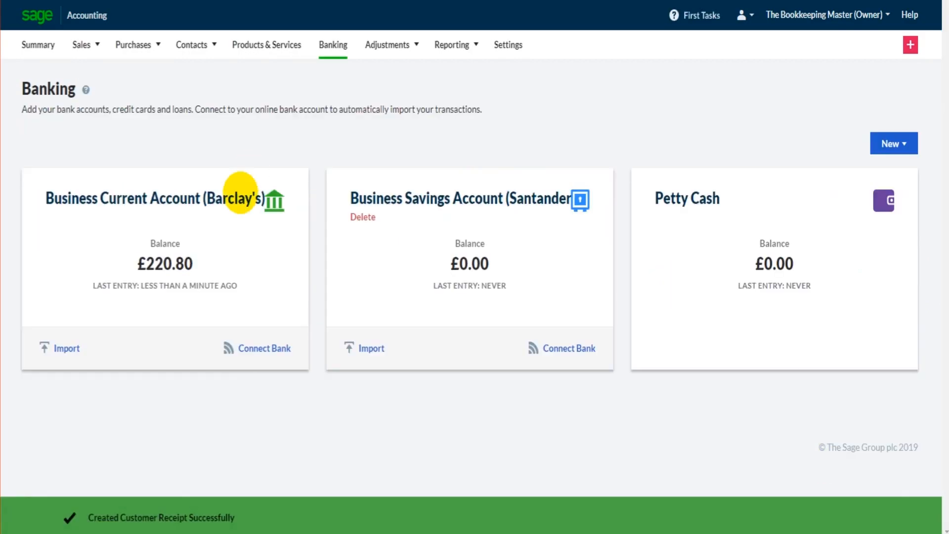
Step: Check Sales Invoices shows 1548 Paid and 1547 Part Paid, then return to Banking
left_click(82, 45)
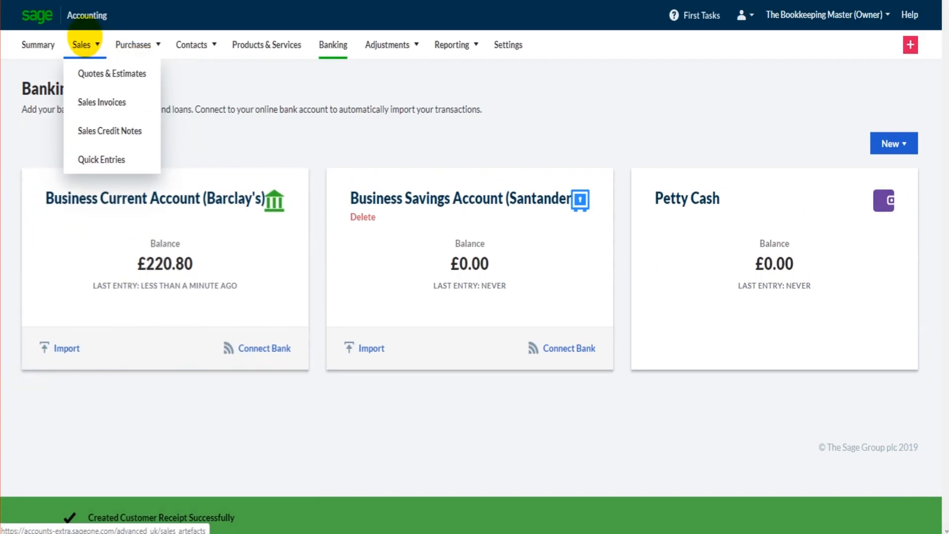
mouse_move(102, 101)
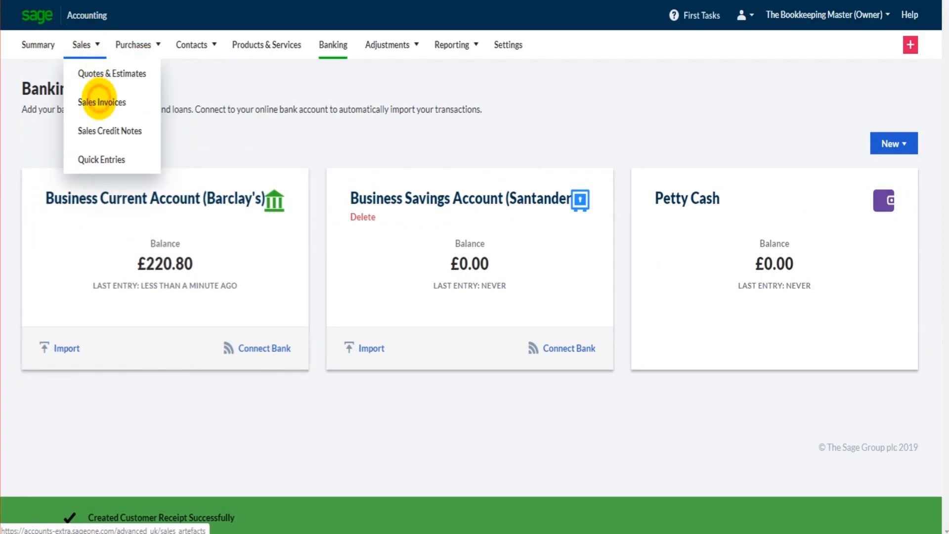
mouse_move(883, 245)
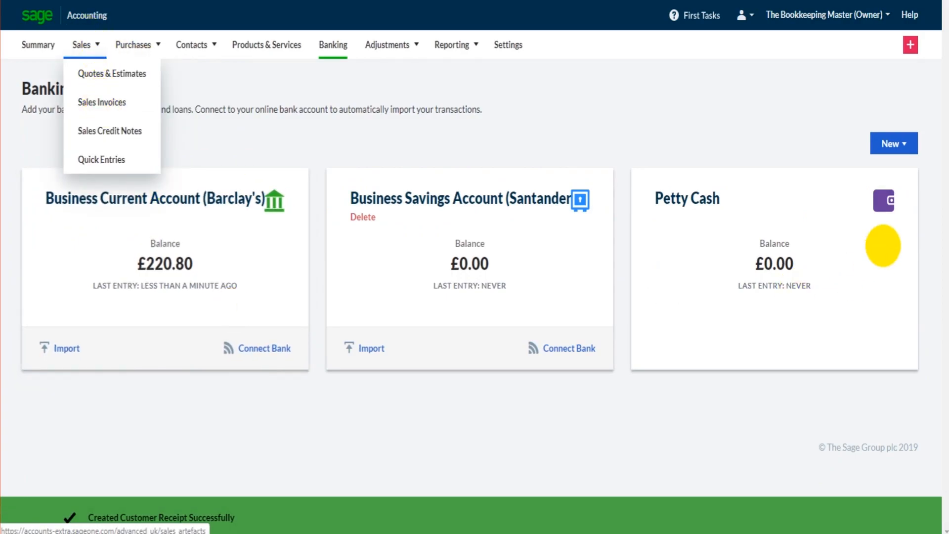
left_click(102, 102)
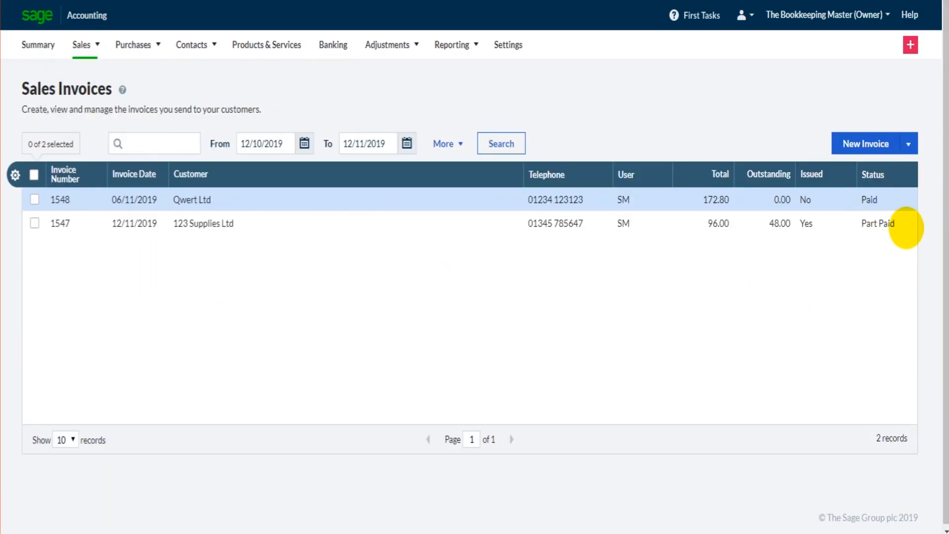
mouse_move(884, 227)
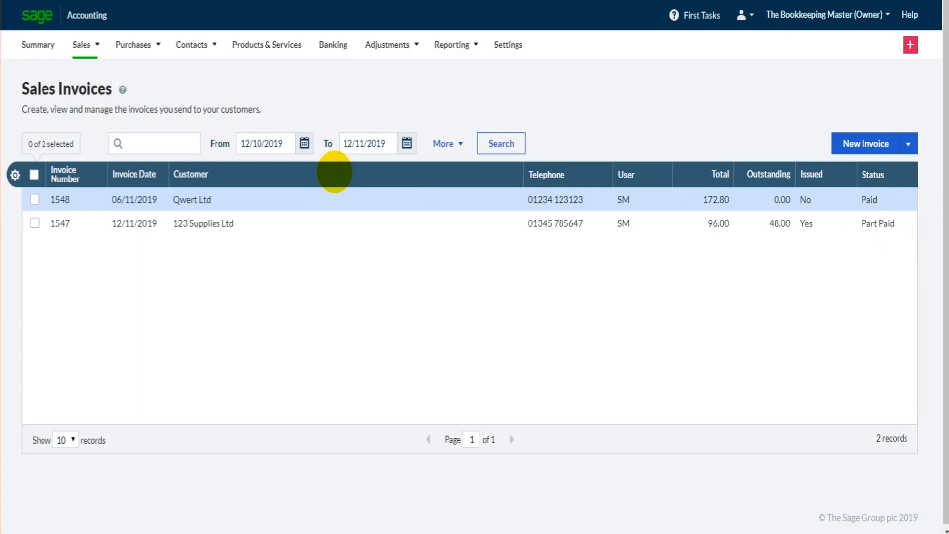
mouse_move(332, 45)
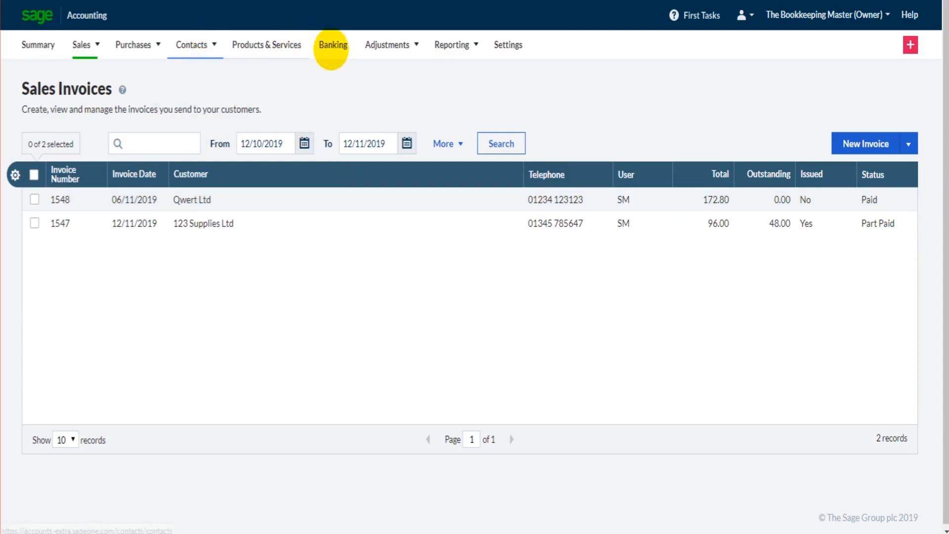
mouse_move(332, 45)
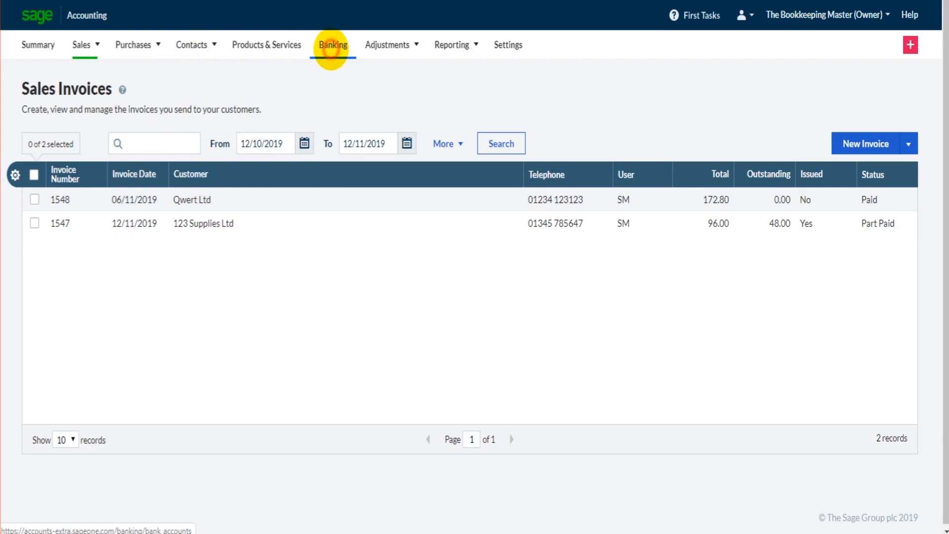
left_click(332, 45)
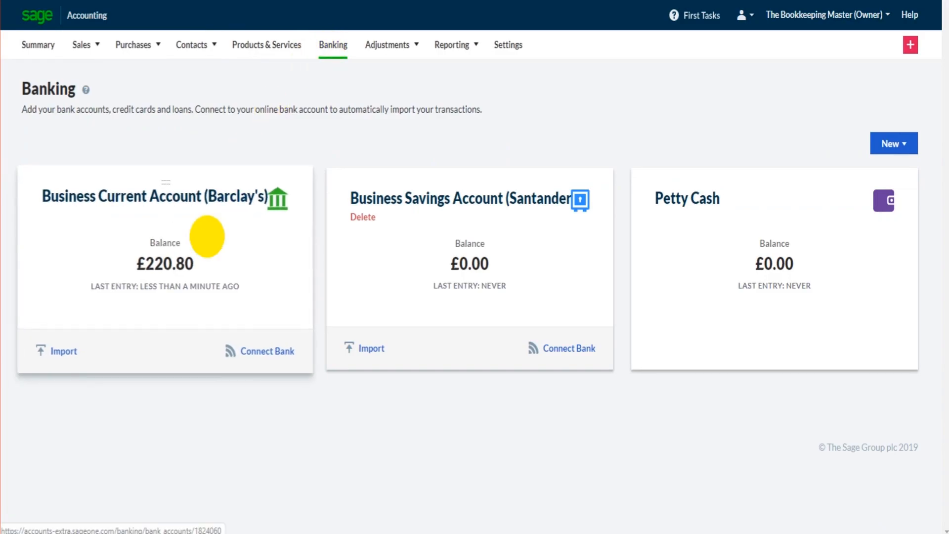
mouse_move(202, 231)
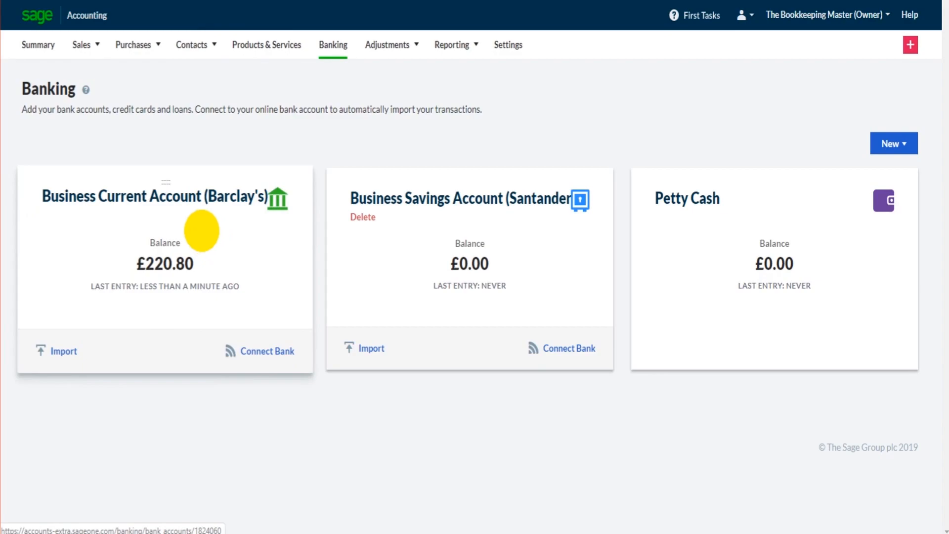
mouse_move(862, 196)
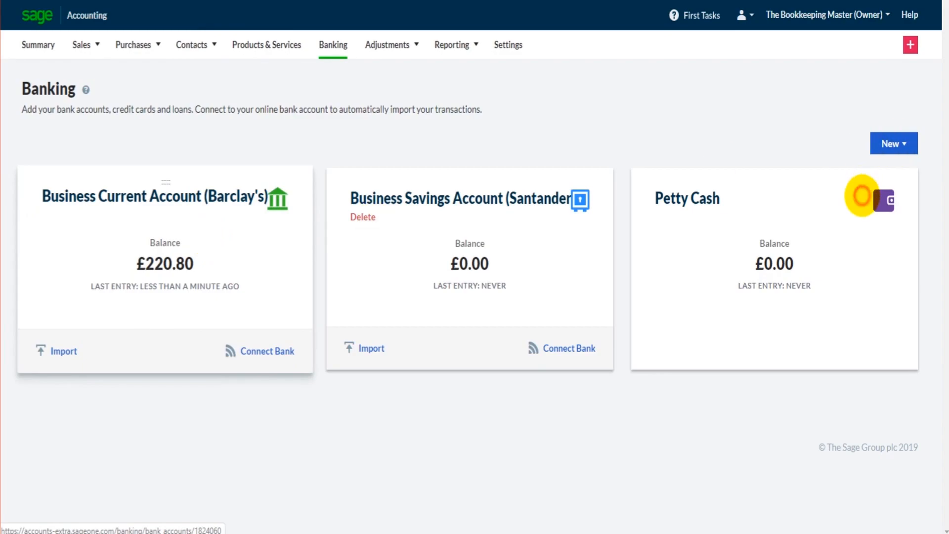
mouse_move(139, 193)
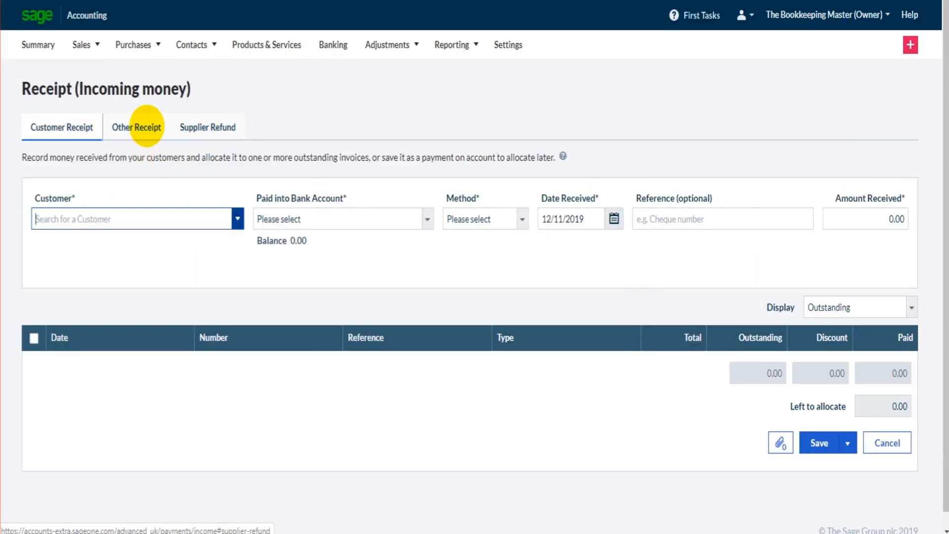
Step: Switch to an Other Receipt paid into 1200 Barclay's business current account
left_click(208, 128)
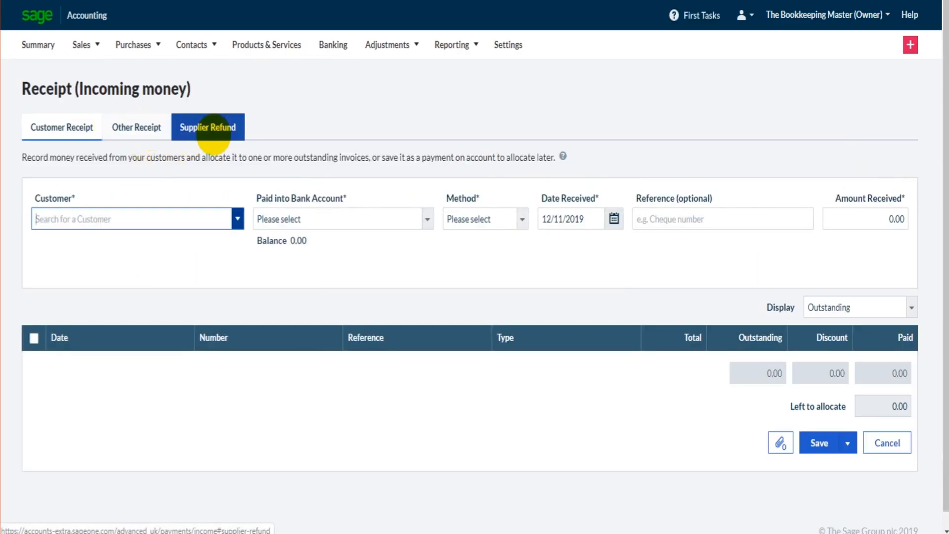
left_click(136, 128)
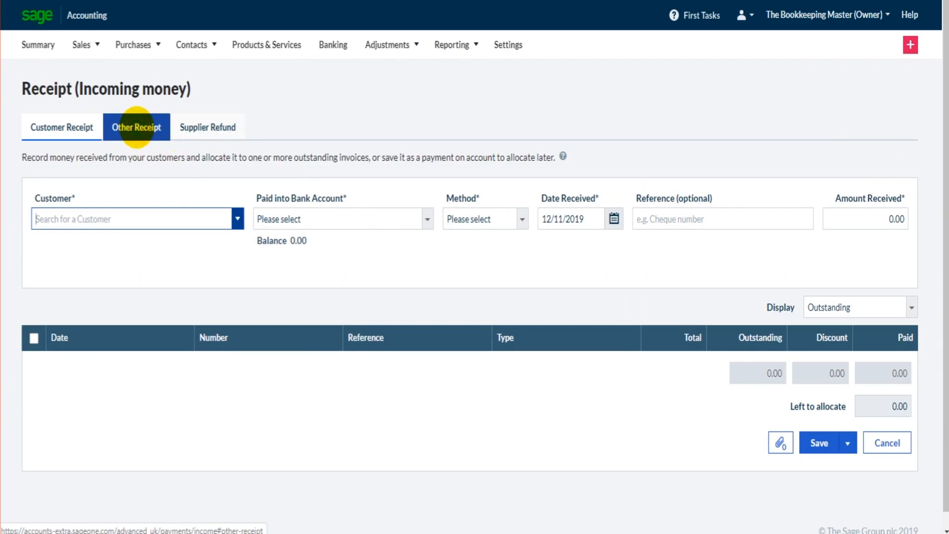
left_click(137, 127)
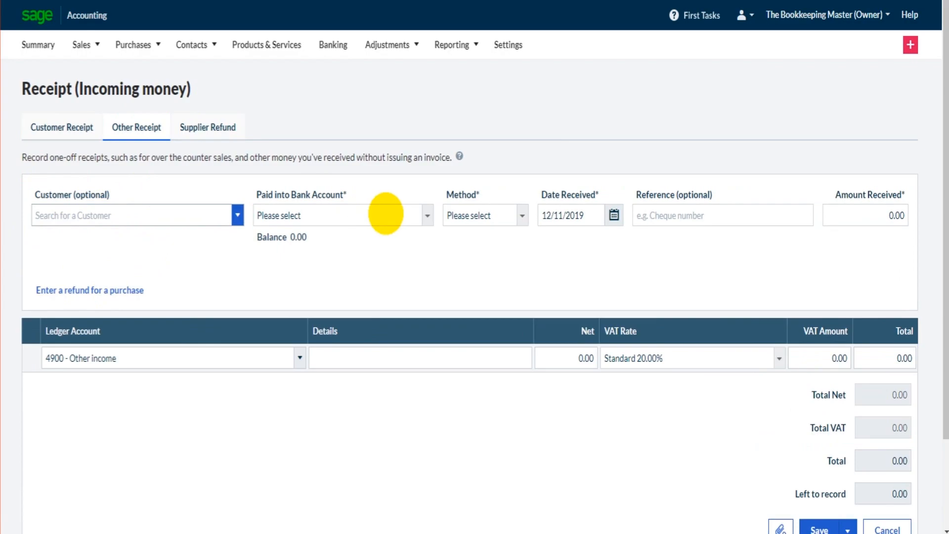
left_click(427, 214)
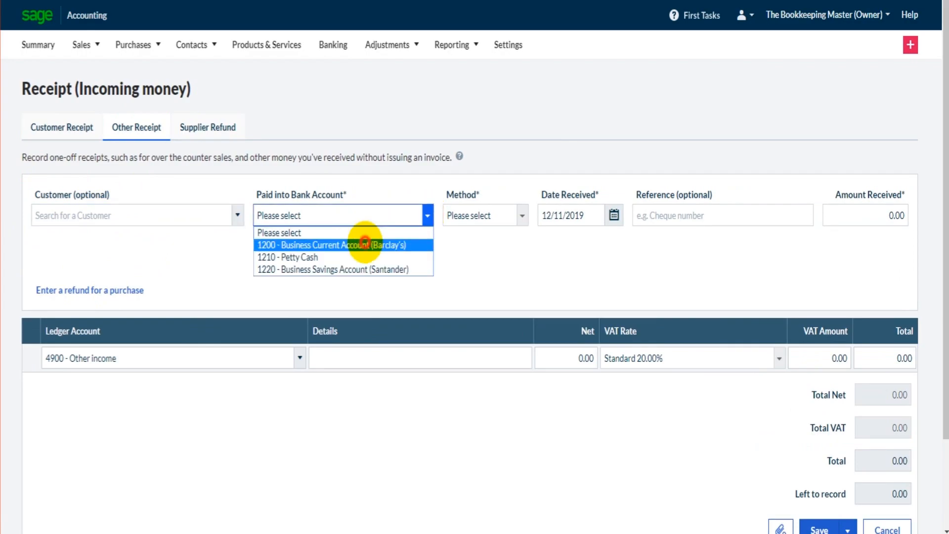
left_click(313, 244)
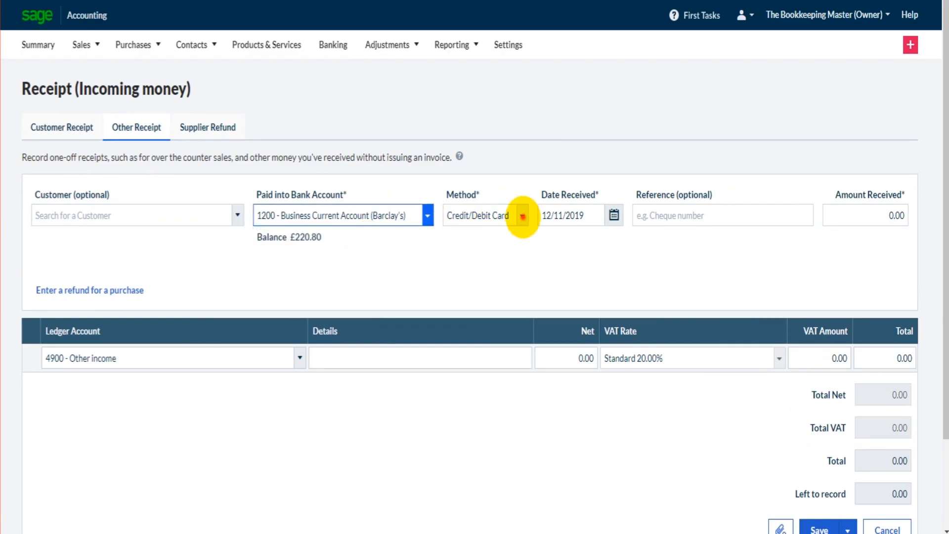
mouse_move(485, 269)
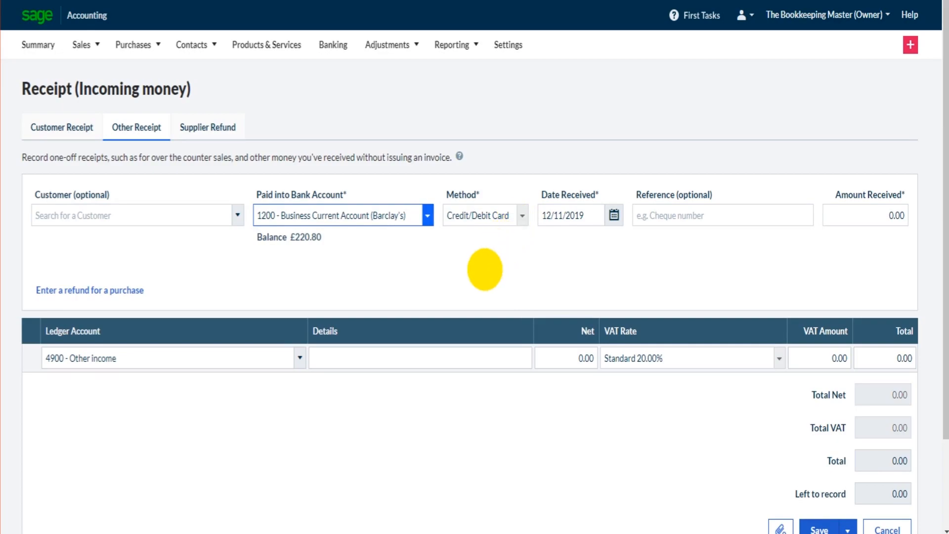
mouse_move(614, 215)
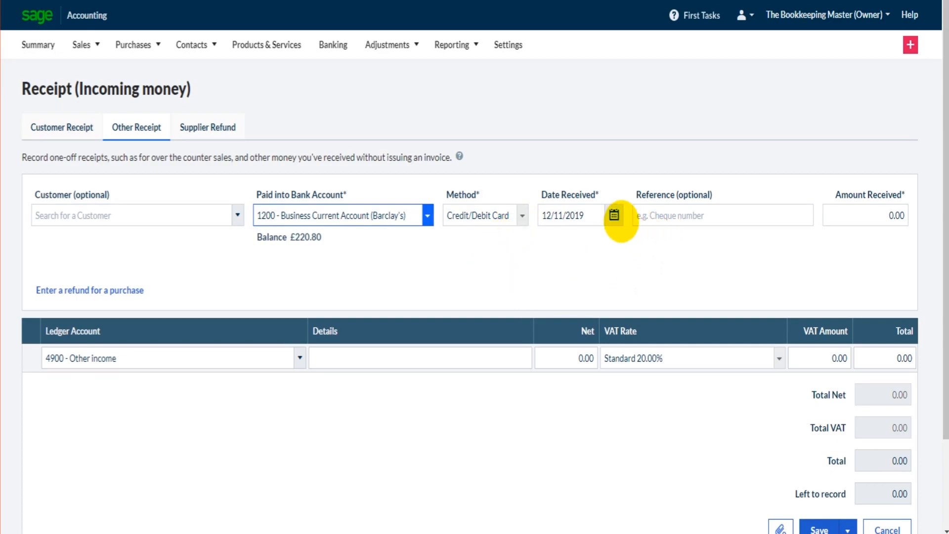
Step: Date the receipt 07/11/2019 and begin entering the amount
left_click(613, 214)
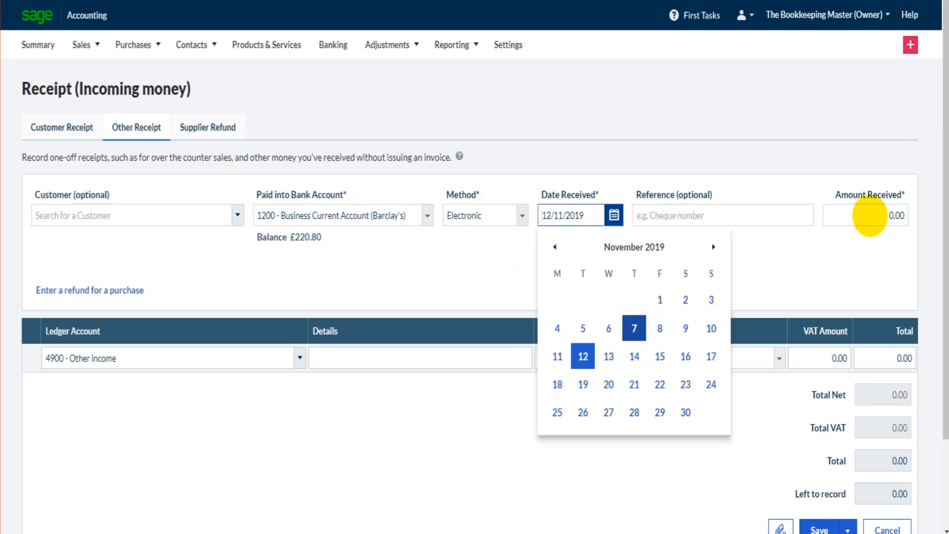
left_click(633, 328)
type("1")
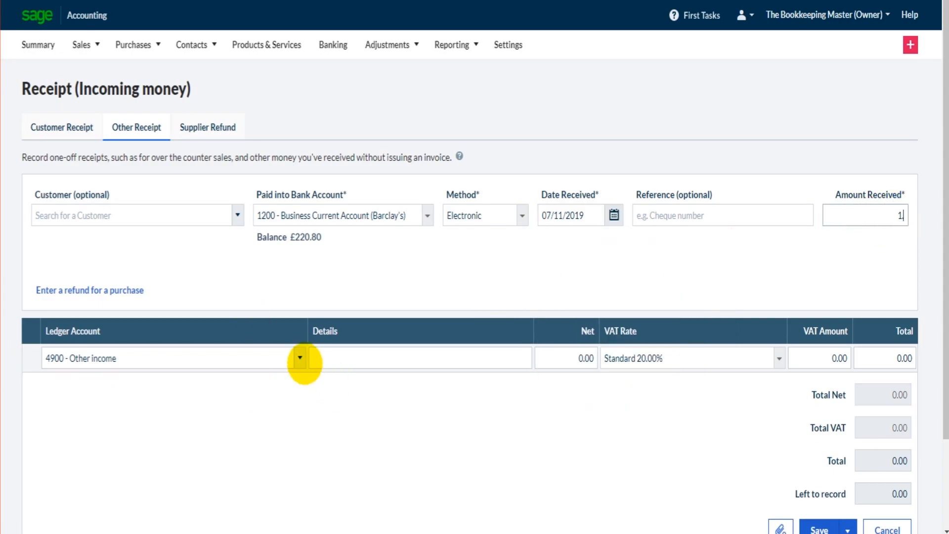
type(".2")
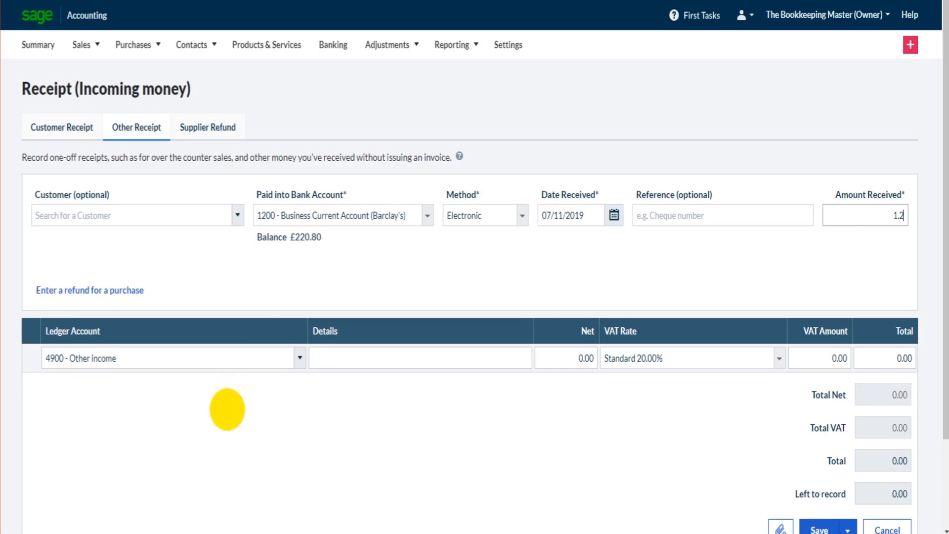
Step: Keep ledger 4900 Other income and enter 'Bank interest' as the details
left_click(298, 358)
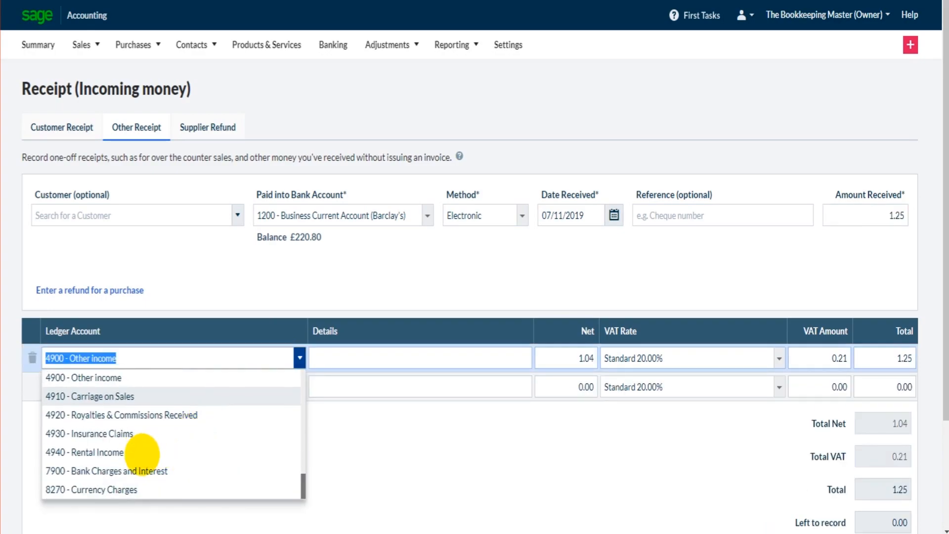
scroll("up", 3)
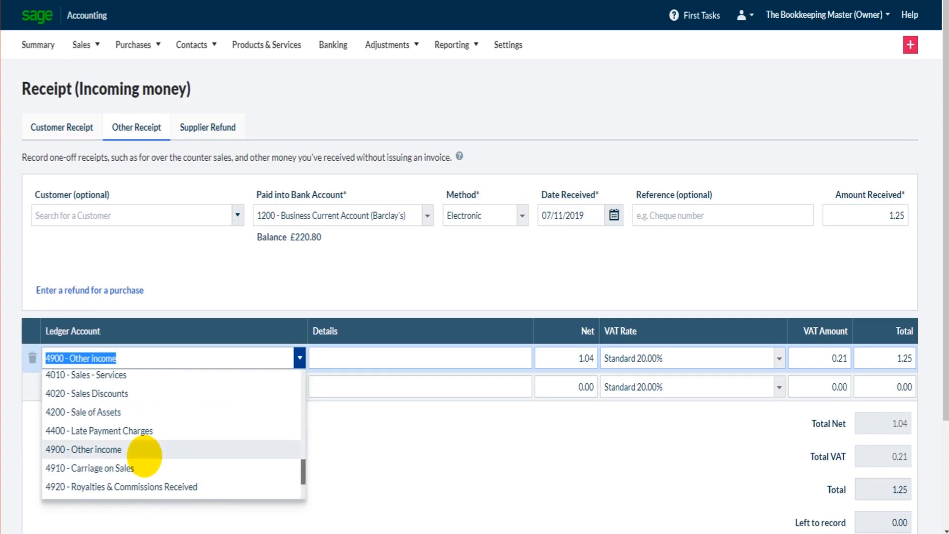
scroll("up", 3)
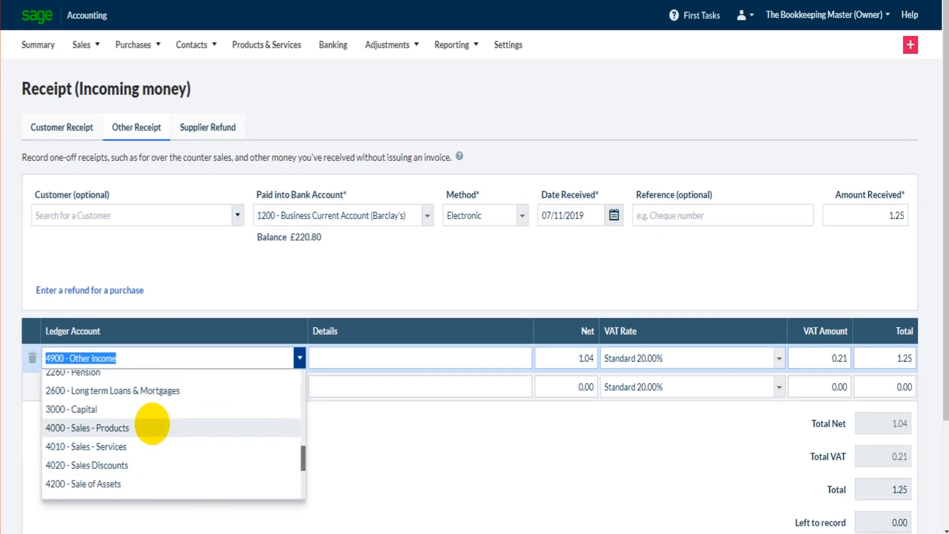
scroll("down", 3)
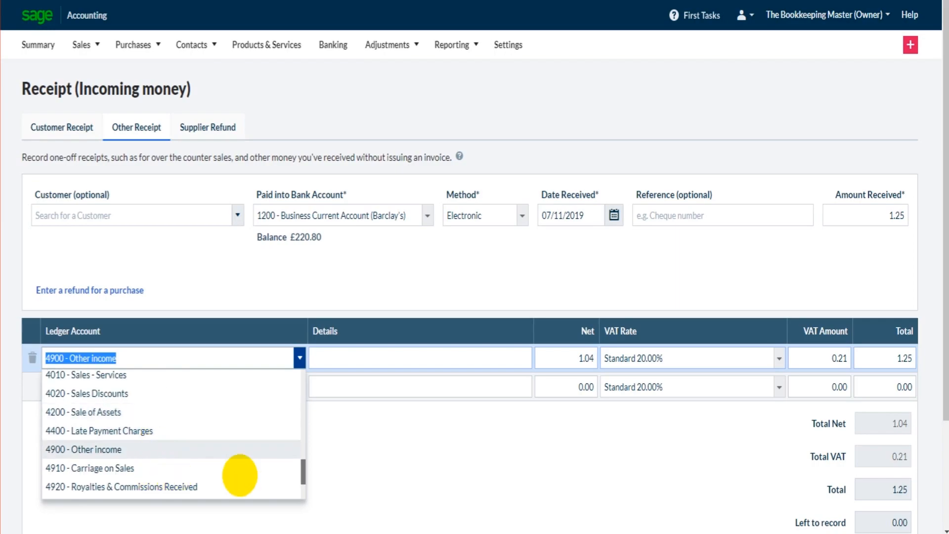
mouse_move(265, 460)
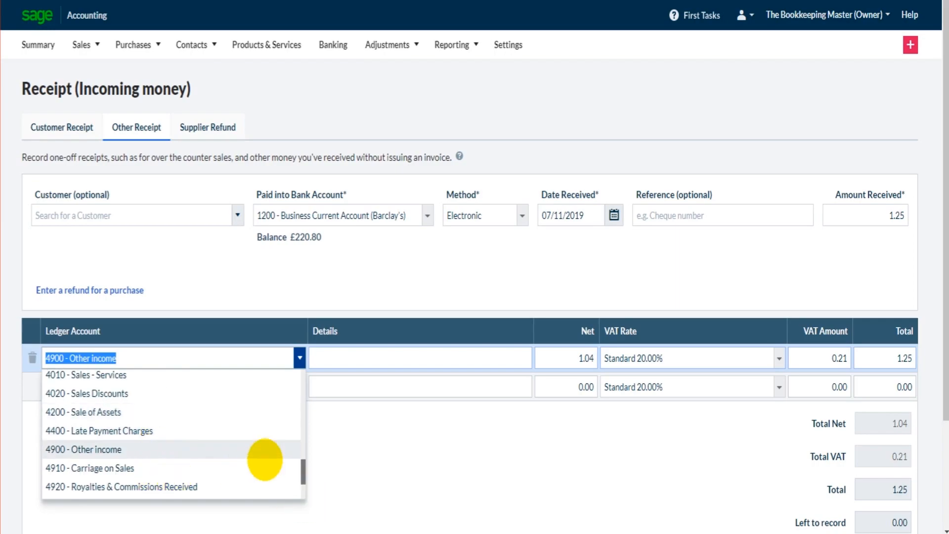
mouse_move(212, 455)
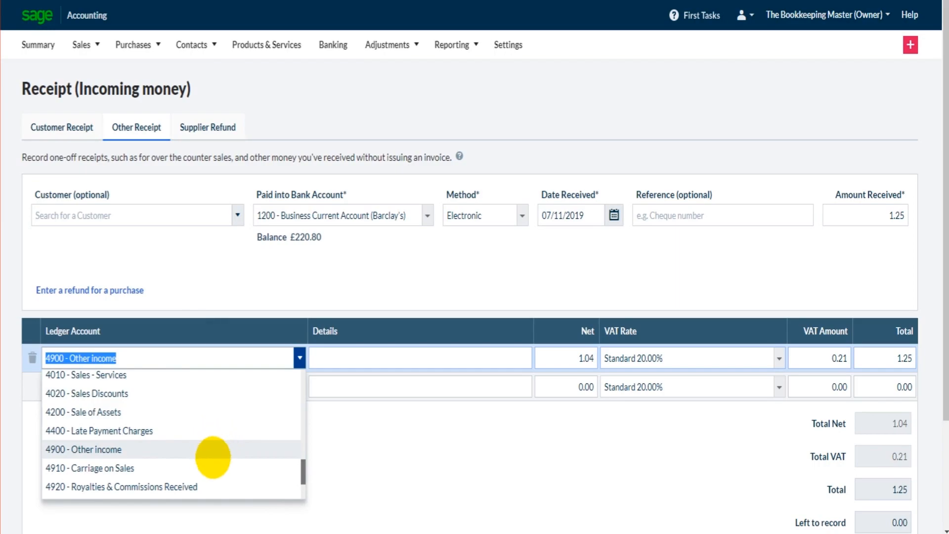
scroll("down", 3)
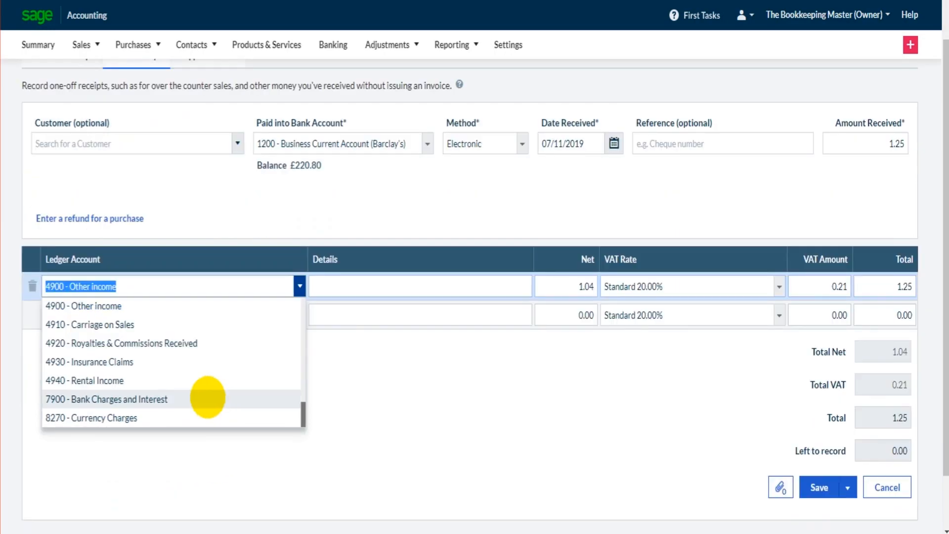
left_click(82, 305)
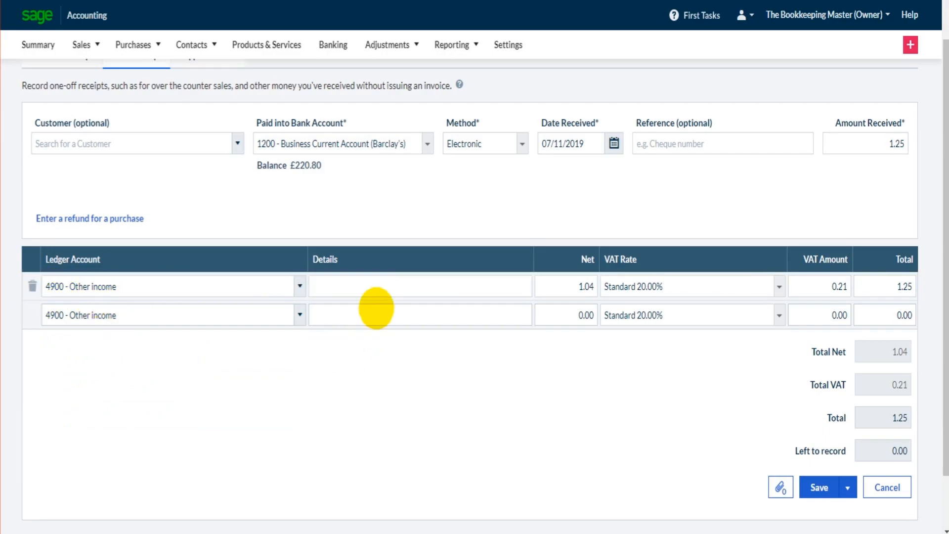
mouse_move(320, 305)
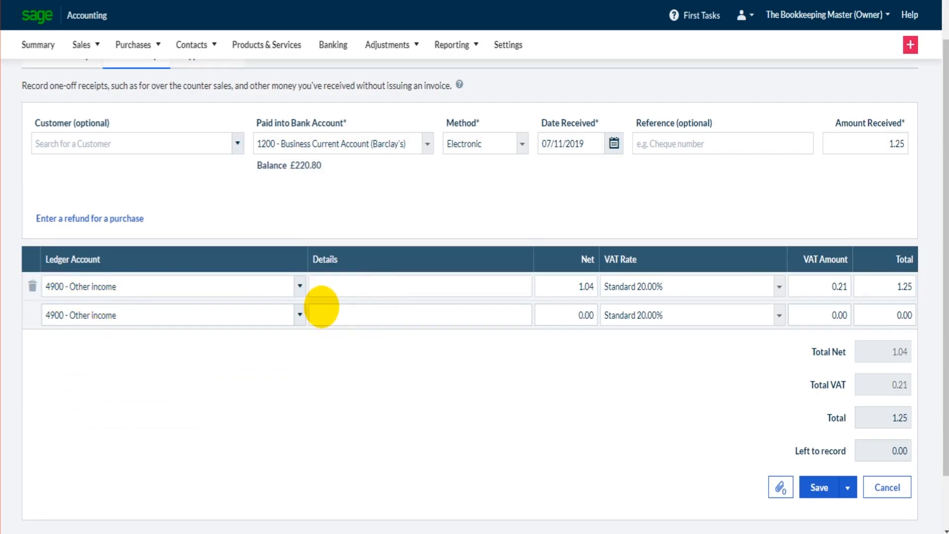
type("B")
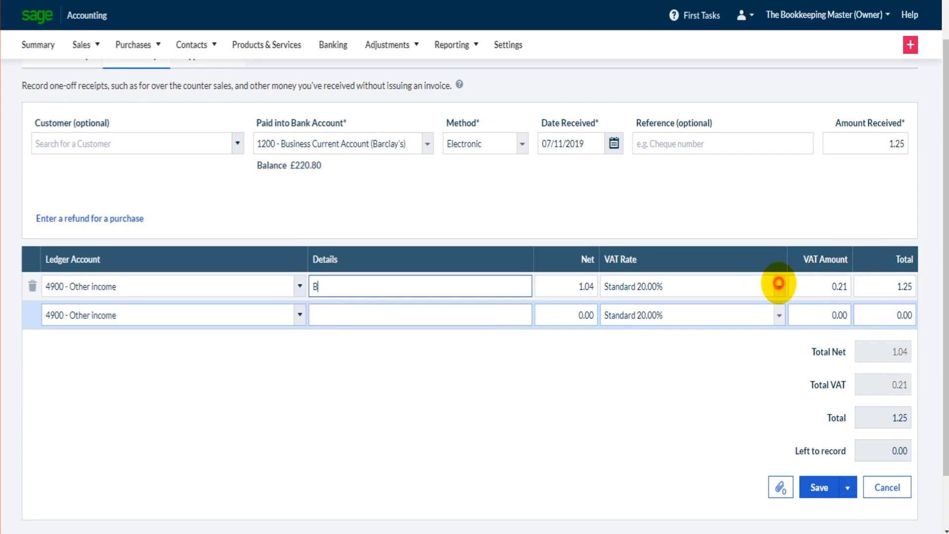
Step: Set the line to No VAT and save the £1.25 receipt, Barclay's now £222.05
left_click(687, 287)
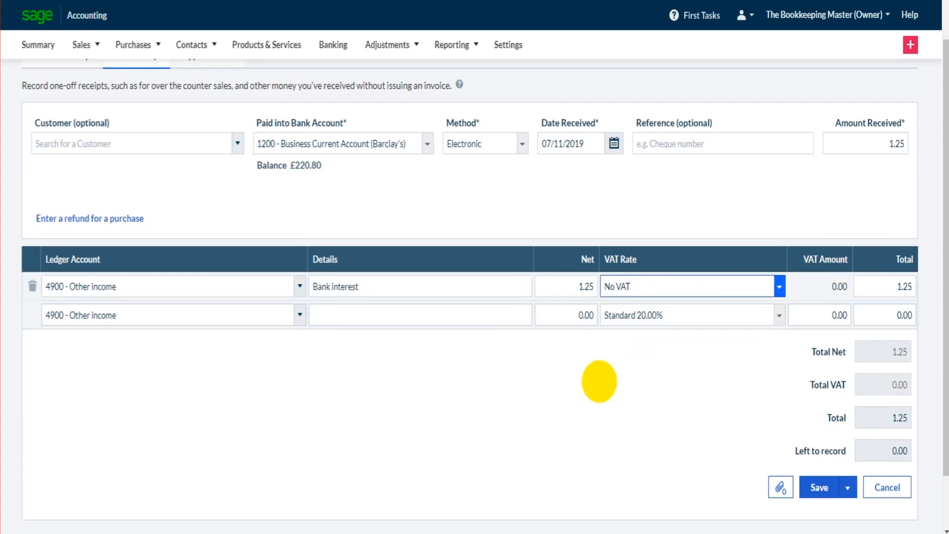
mouse_move(678, 406)
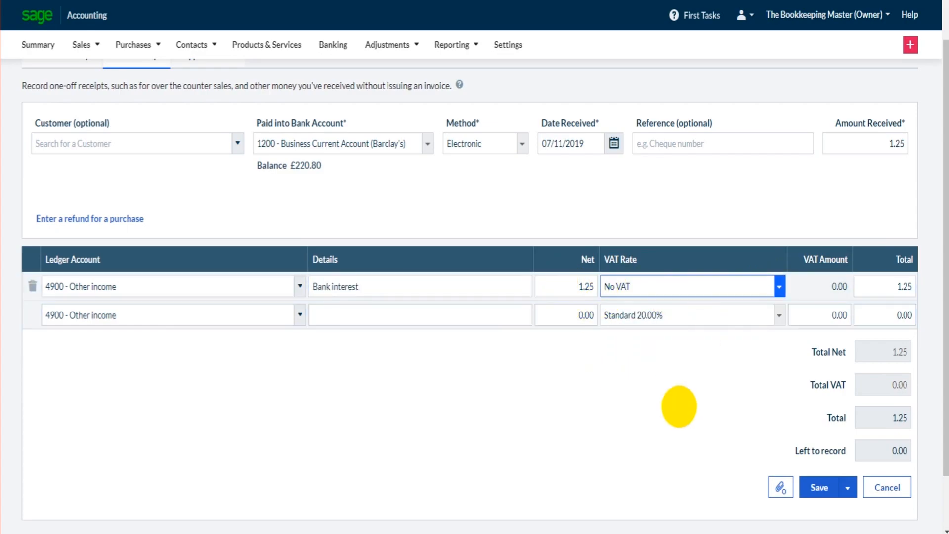
scroll("up", 3)
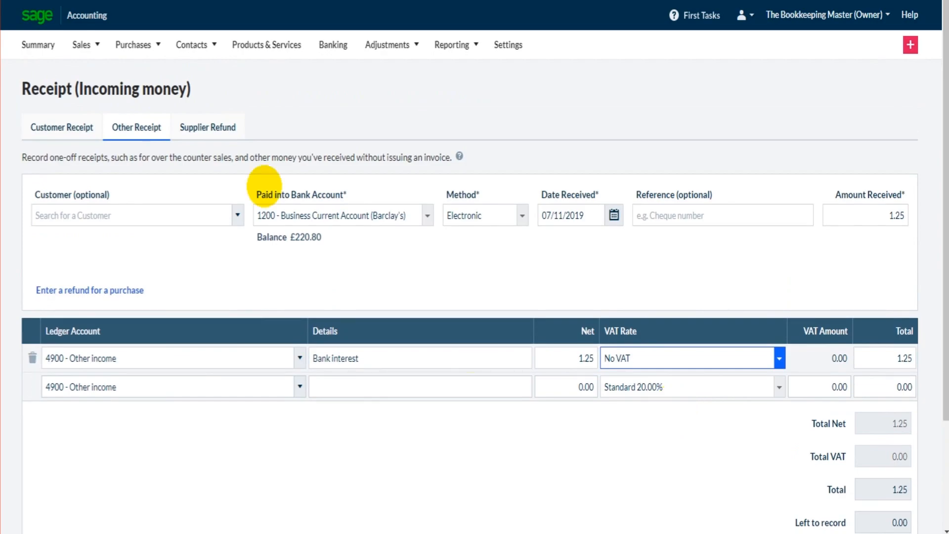
mouse_move(136, 128)
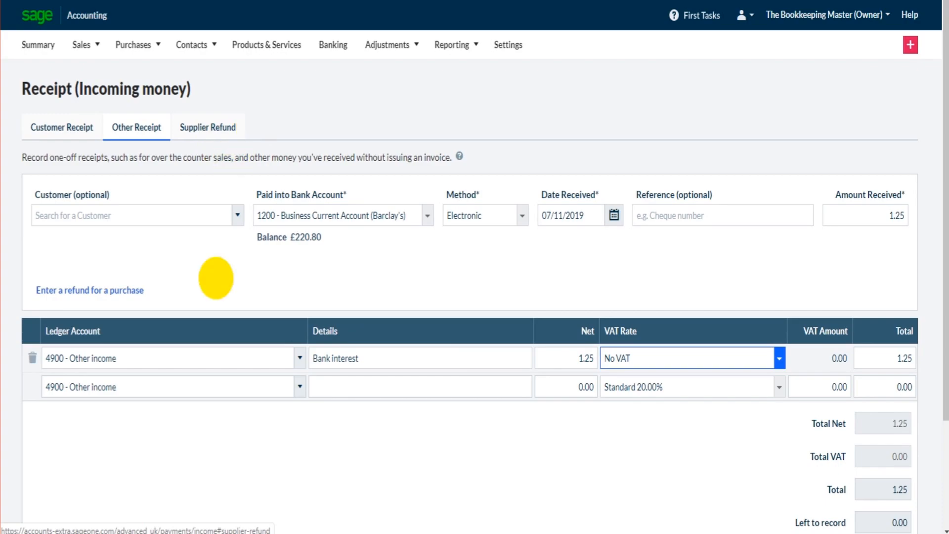
scroll("down", 3)
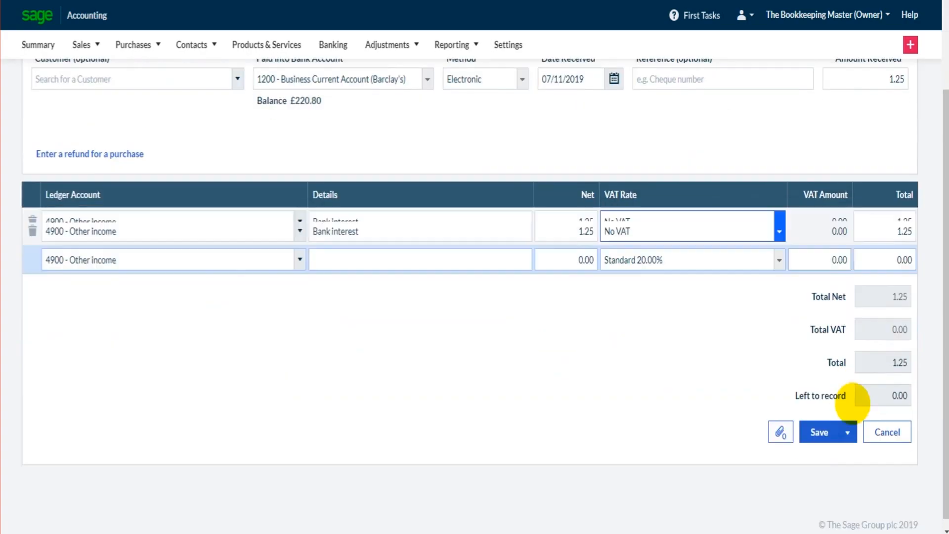
left_click(821, 432)
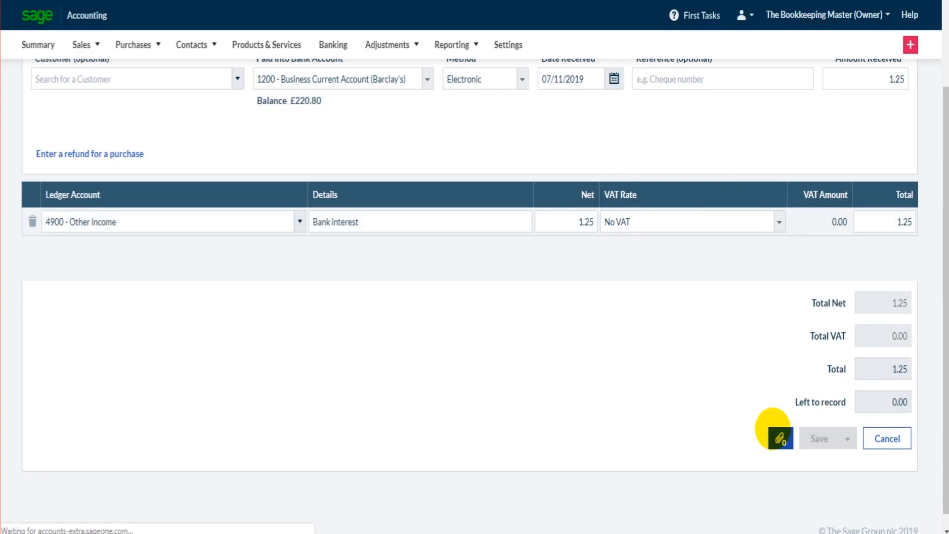
left_click(818, 438)
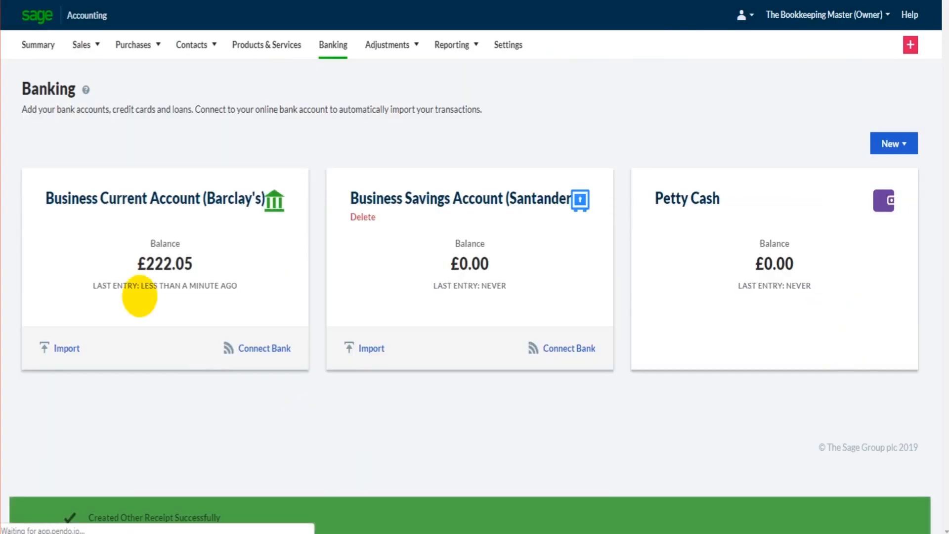
left_click(164, 198)
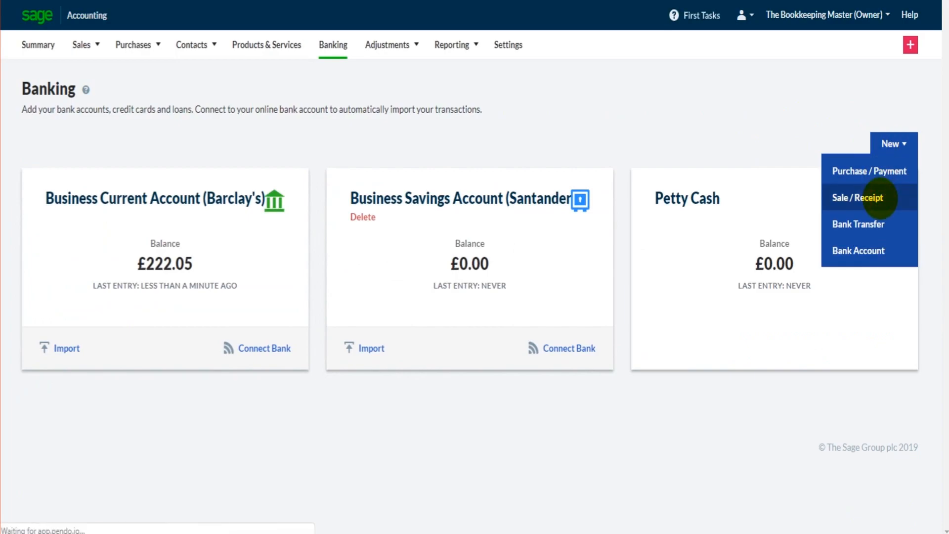
left_click(857, 197)
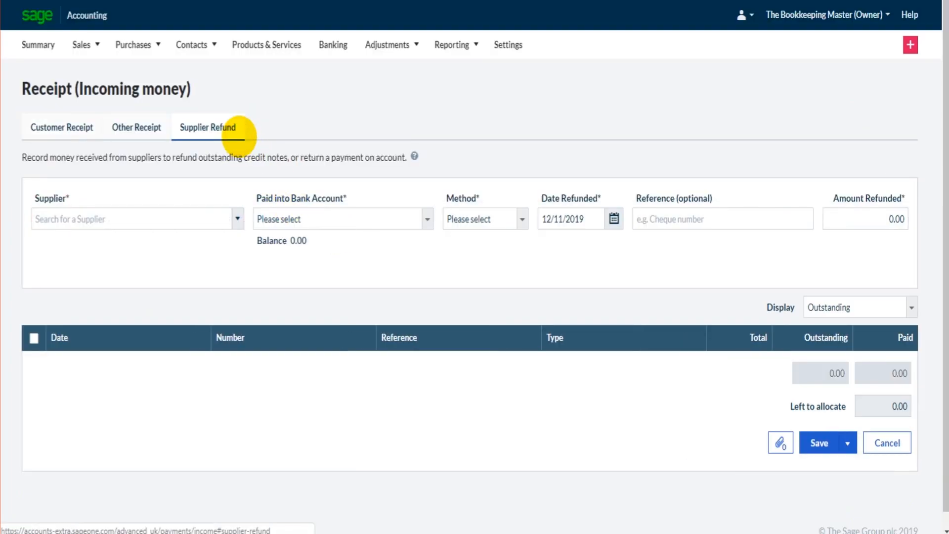
mouse_move(236, 218)
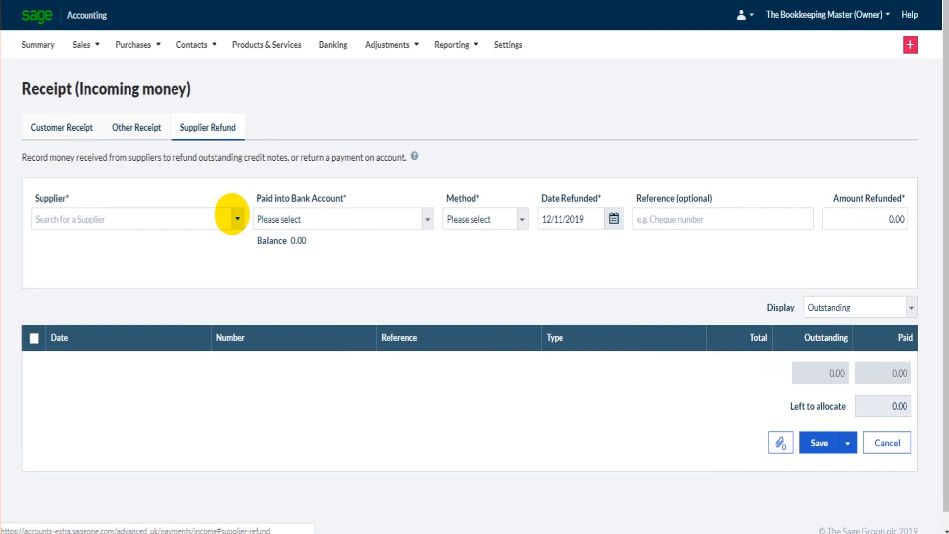
left_click(61, 127)
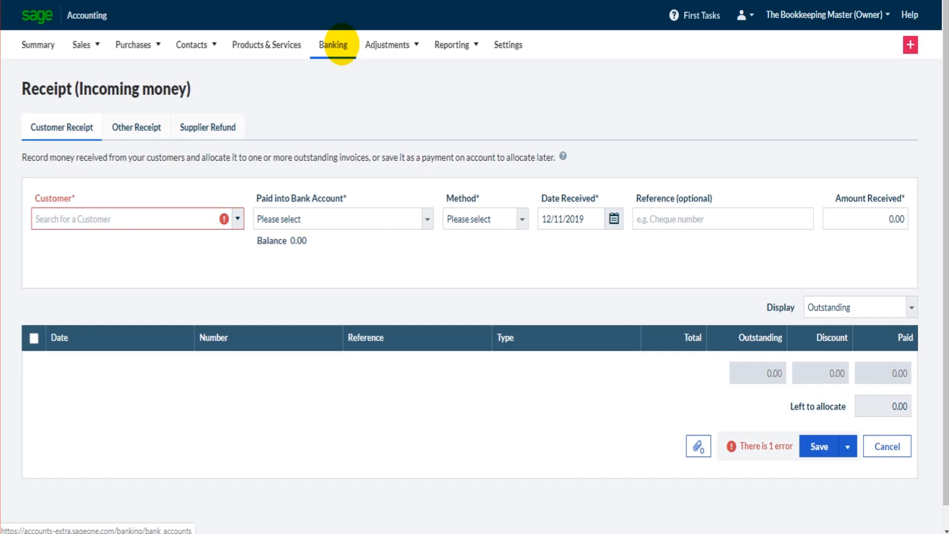
Step: Start a new Sale/Receipt from Banking with customer 123 Supplies Ltd
left_click(332, 45)
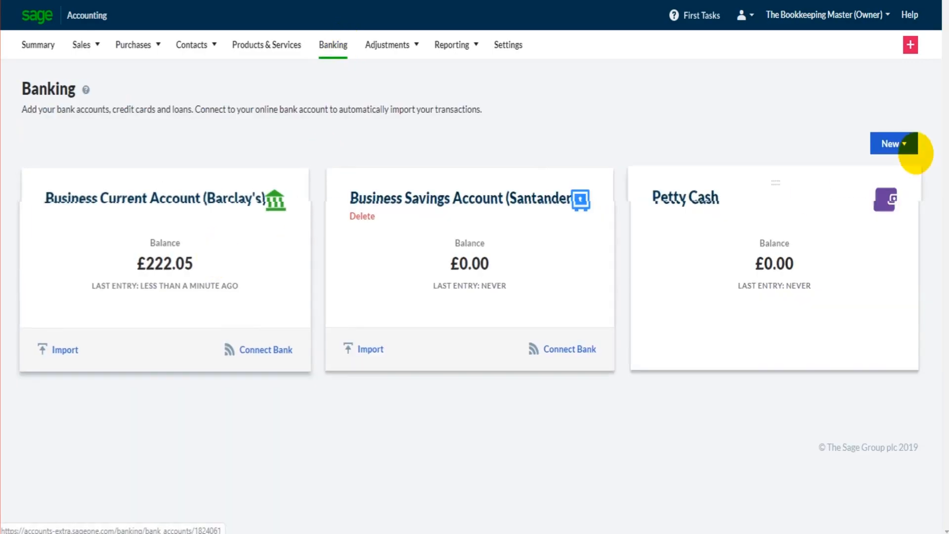
left_click(894, 144)
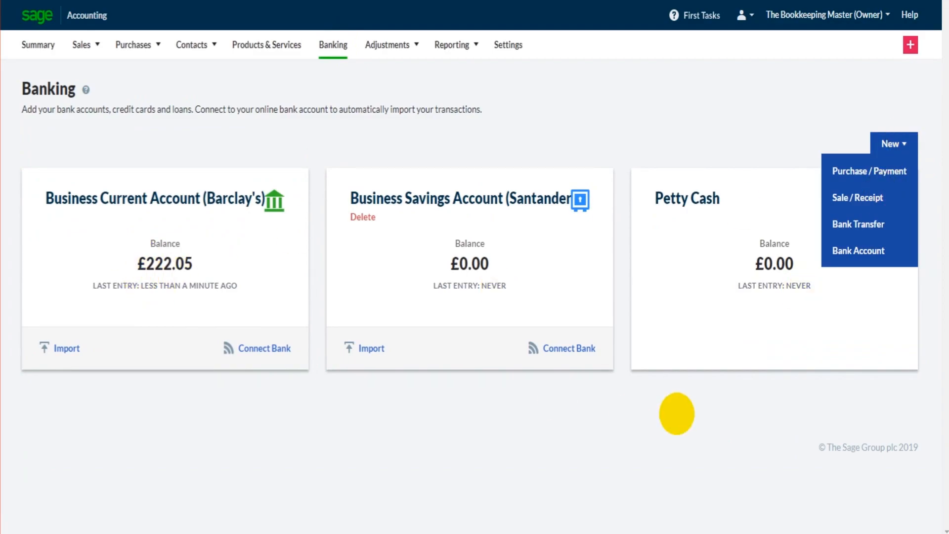
left_click(857, 198)
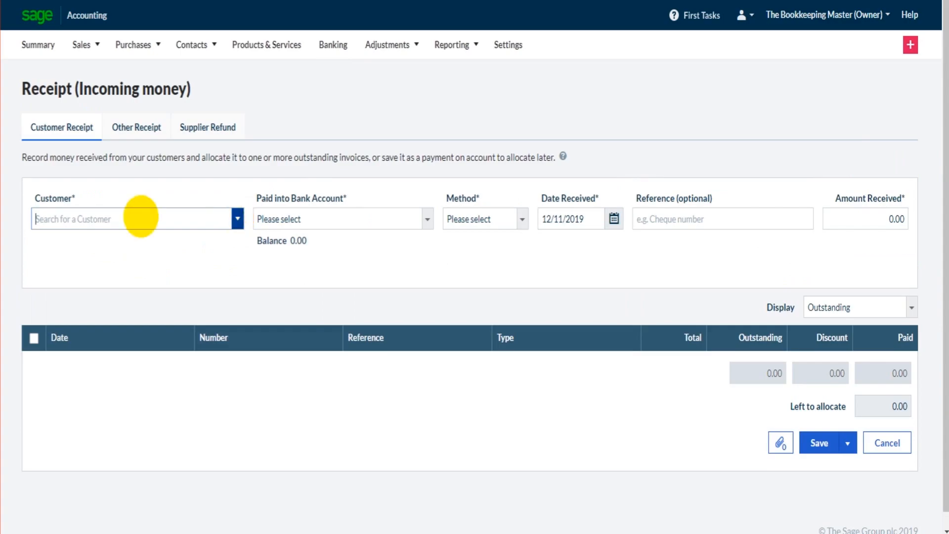
left_click(137, 219)
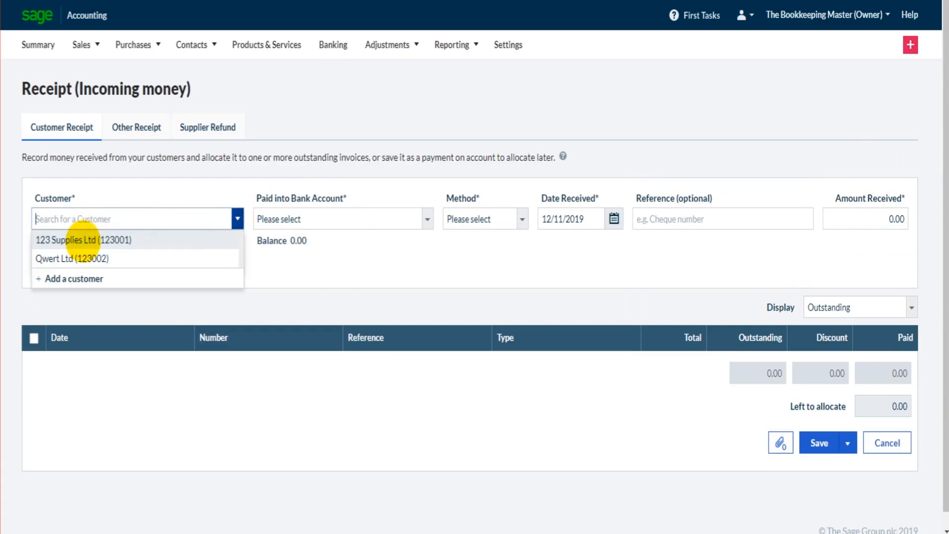
left_click(83, 239)
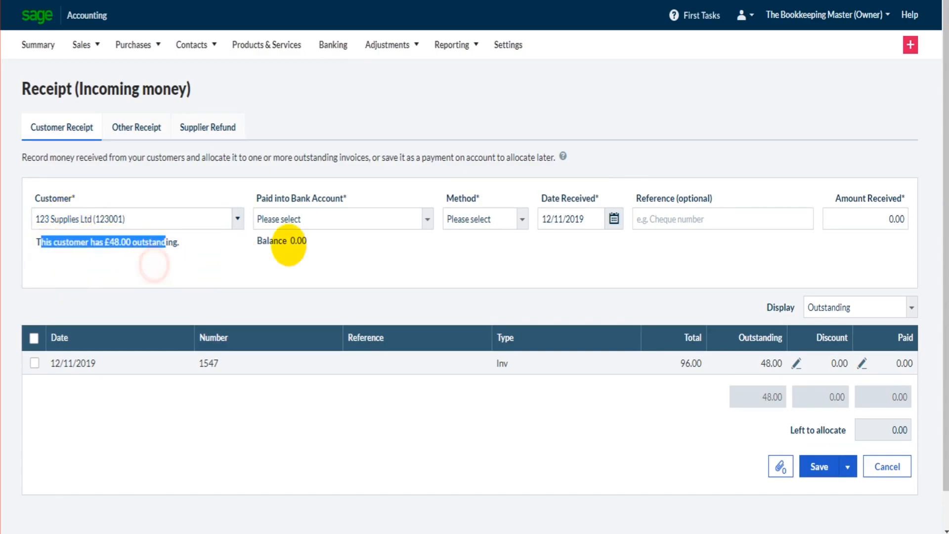
Step: Pay it into Barclay's against invoice 1547 and save, balance £270.05
left_click(339, 218)
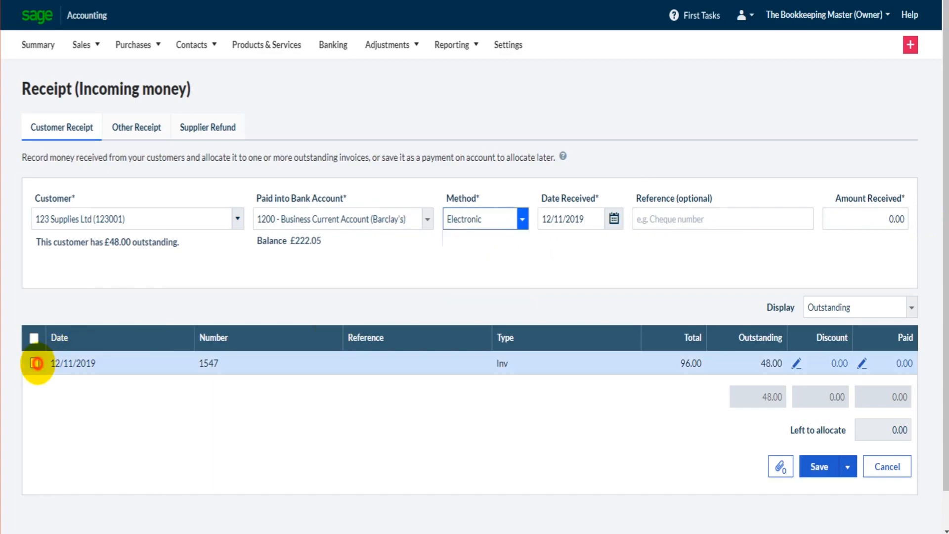
left_click(33, 363)
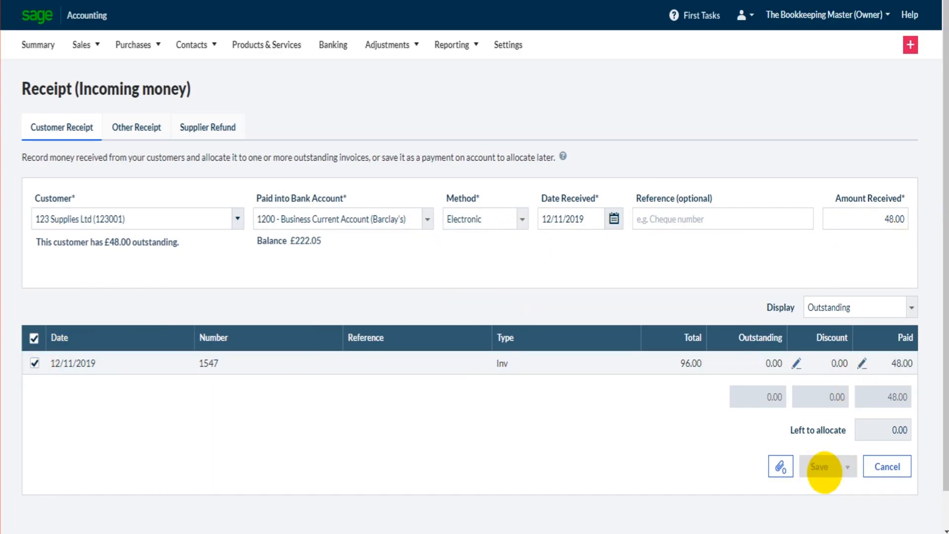
mouse_move(376, 180)
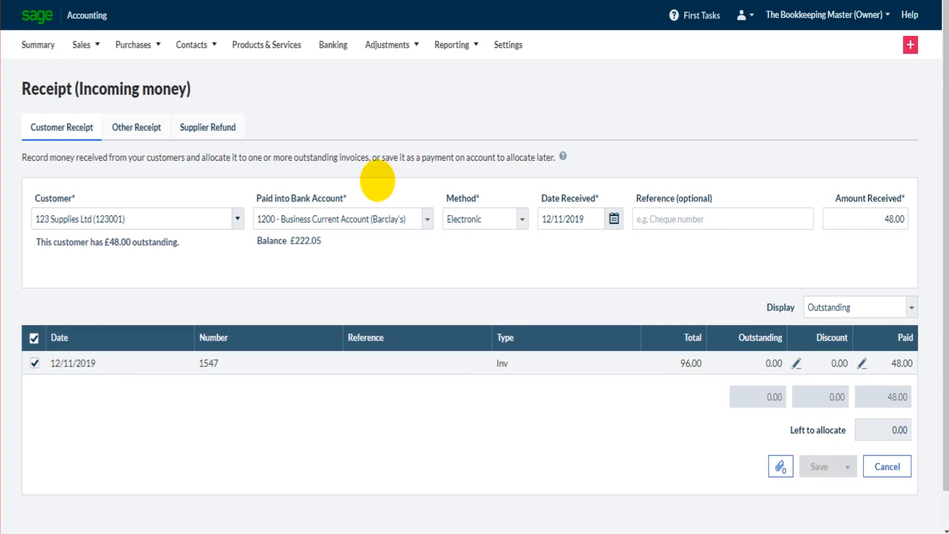
left_click(822, 465)
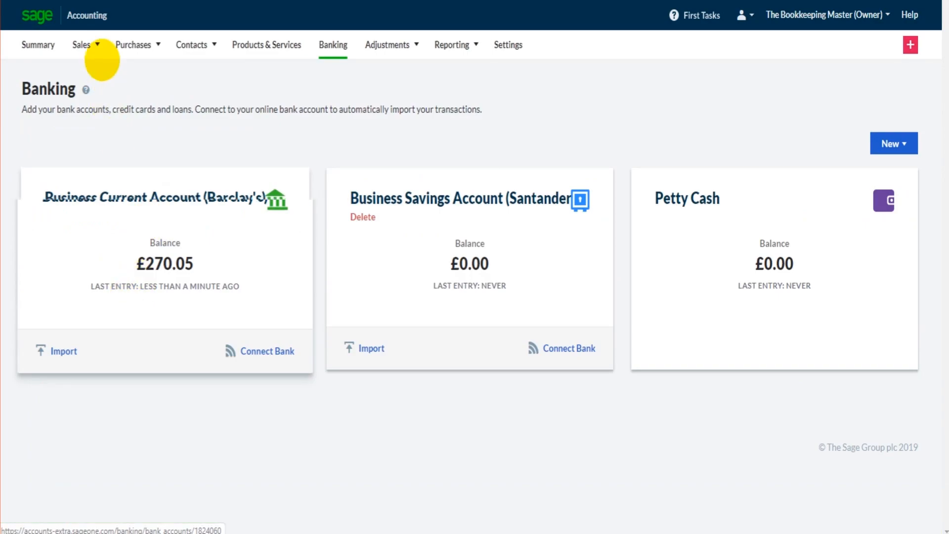
left_click(82, 45)
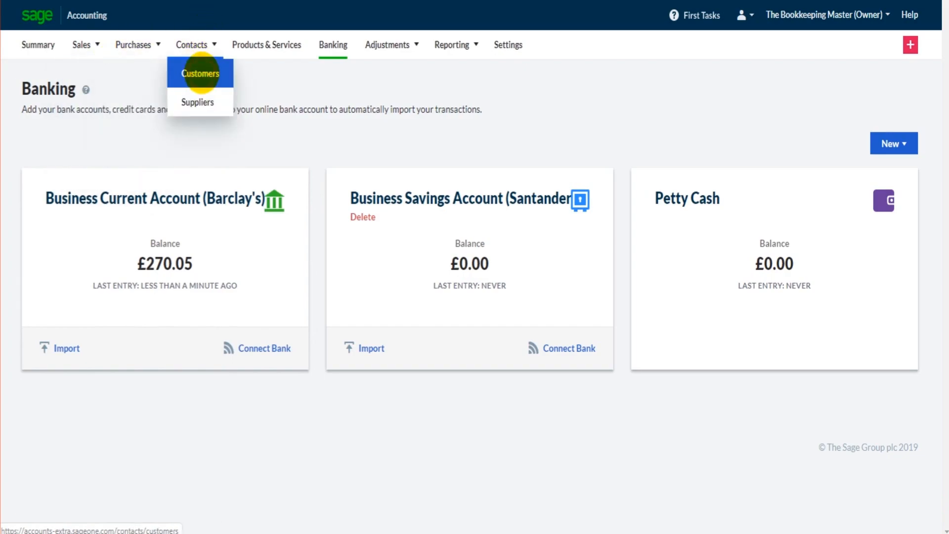
mouse_move(102, 222)
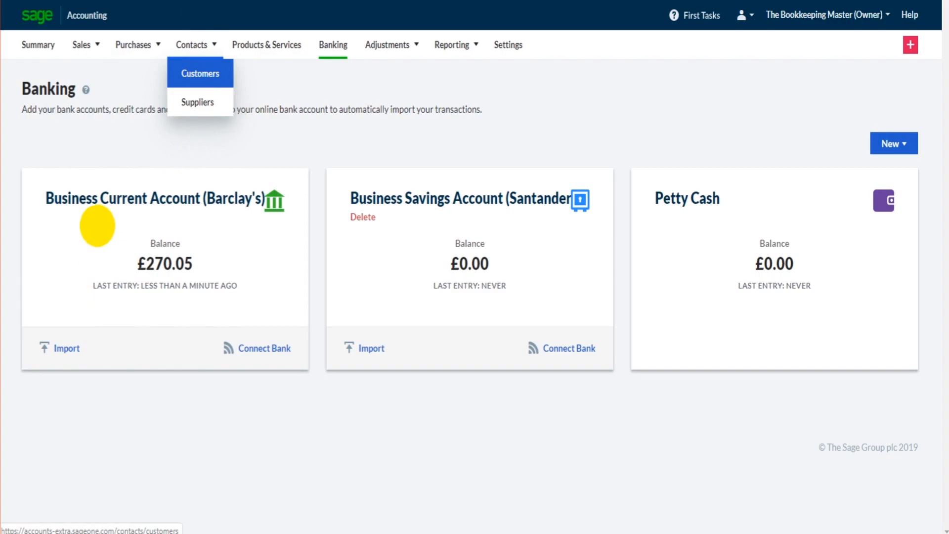
left_click(200, 73)
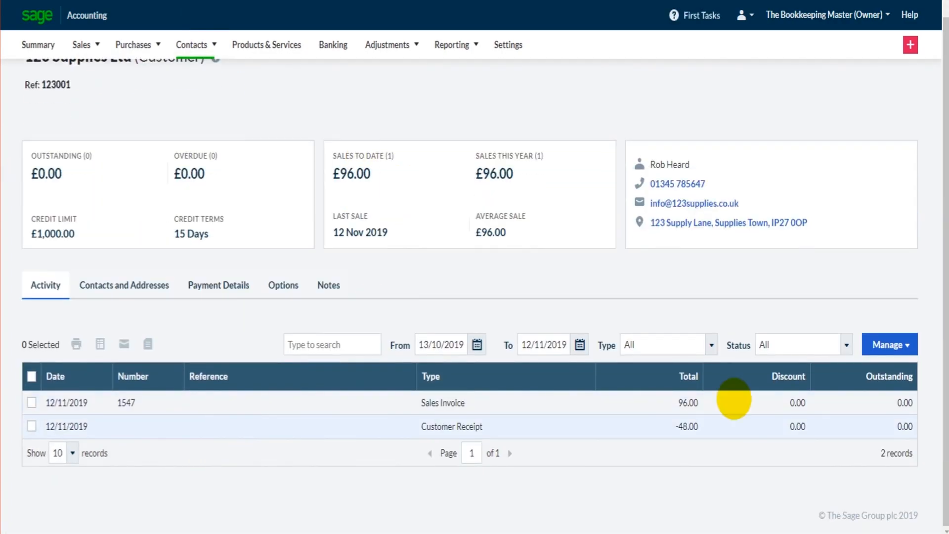
mouse_move(578, 344)
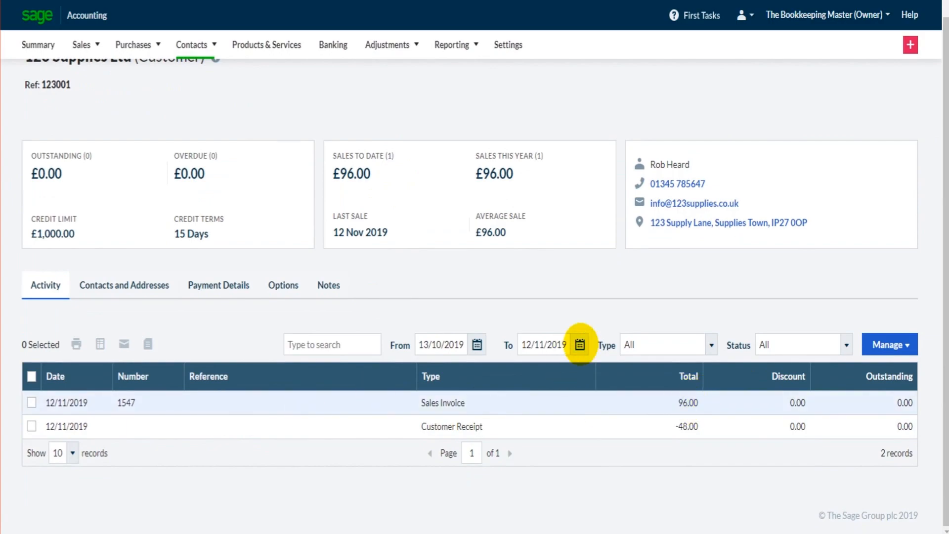
left_click(580, 344)
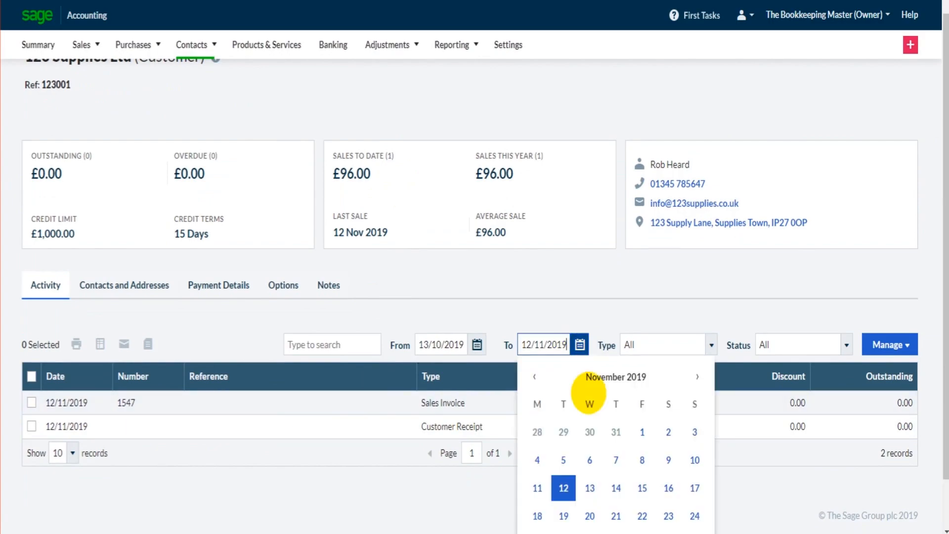
left_click(641, 516)
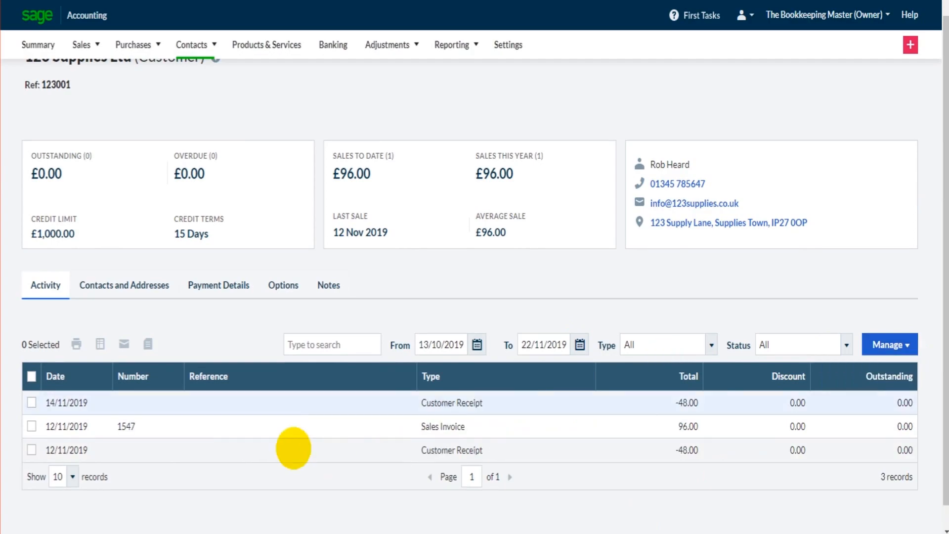
mouse_move(472, 426)
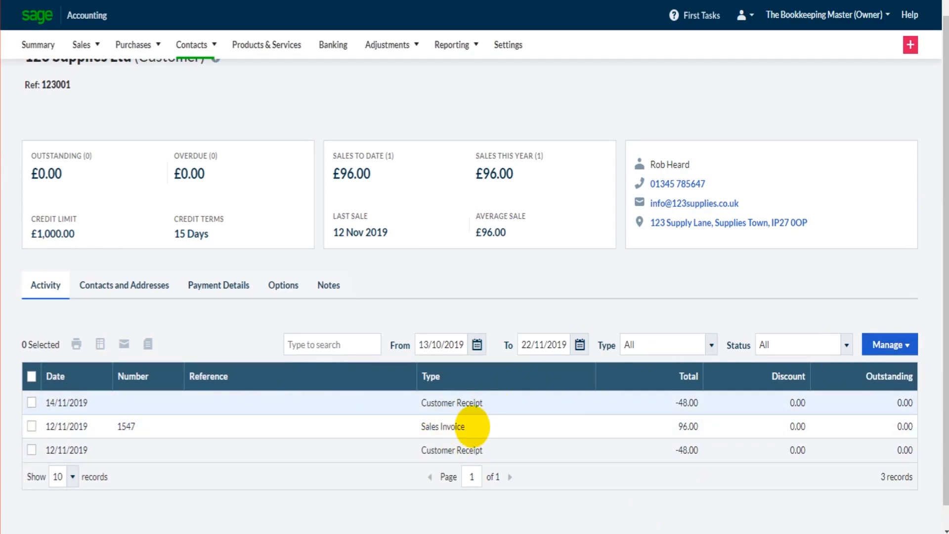
mouse_move(724, 408)
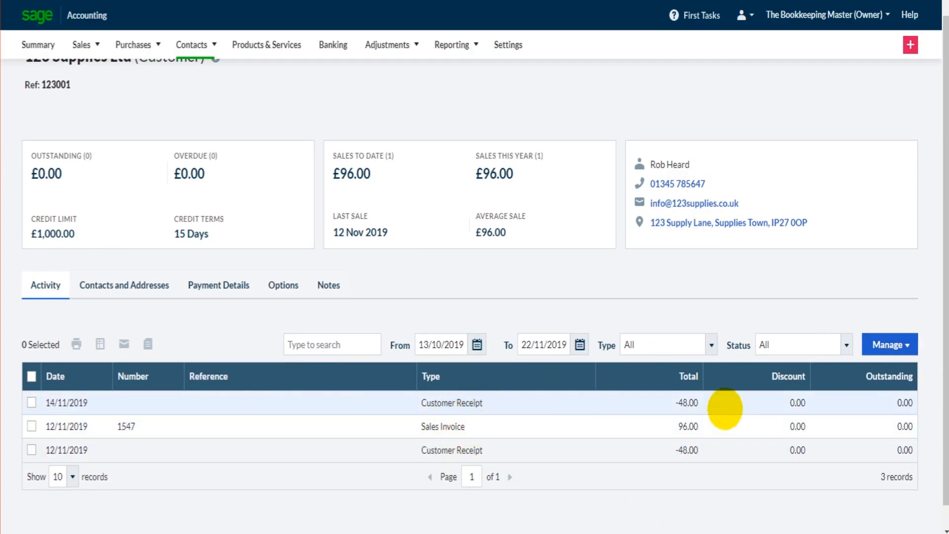
mouse_move(686, 452)
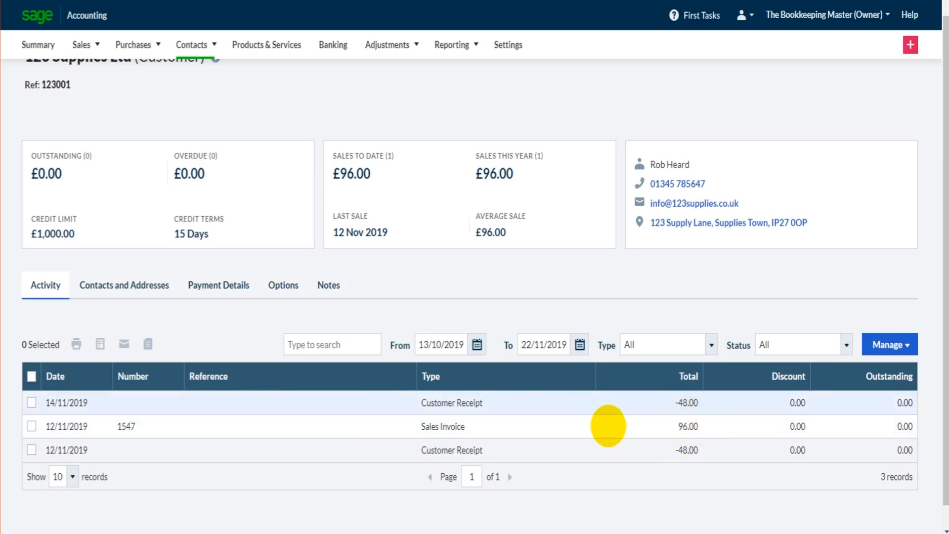
mouse_move(91, 94)
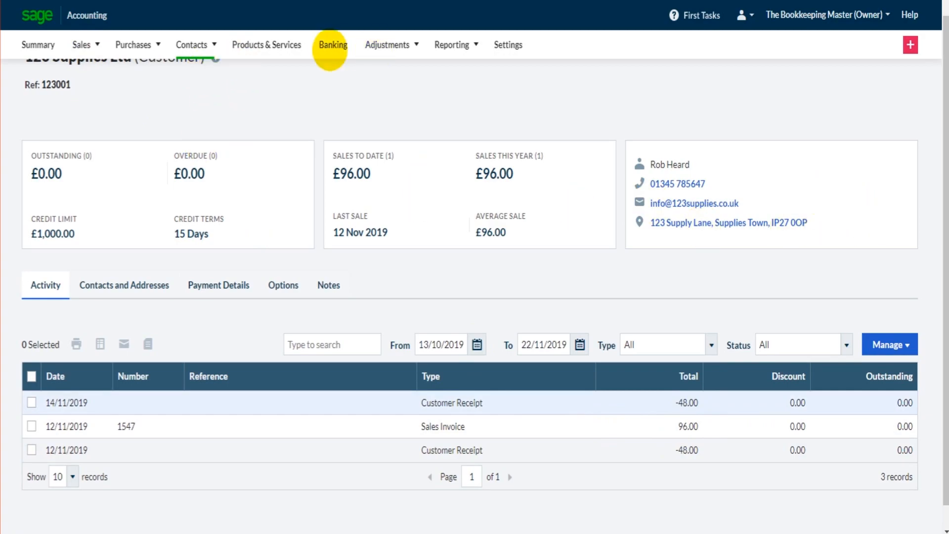
left_click(332, 45)
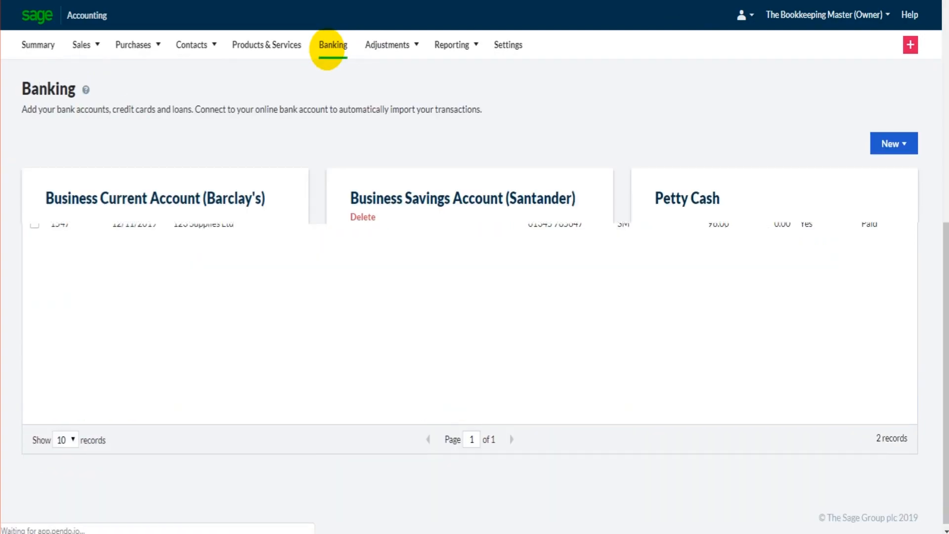